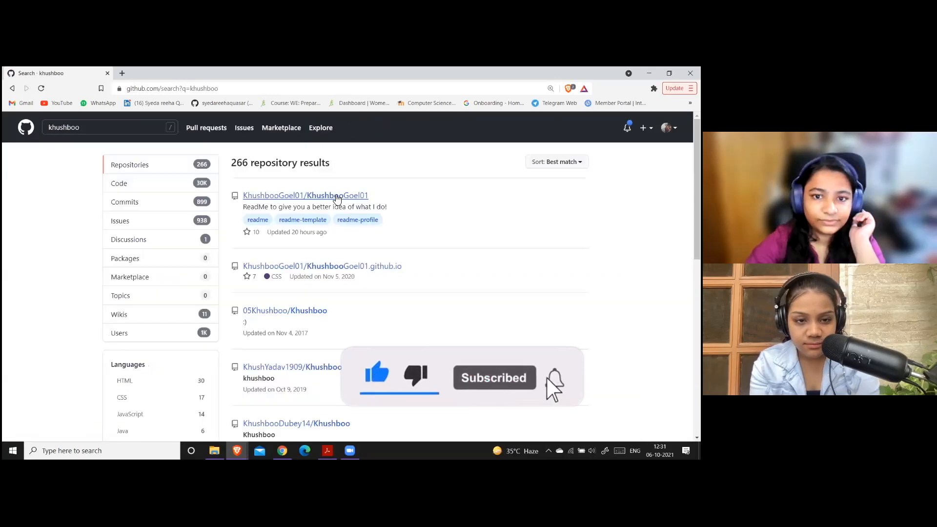
- Reach the Top-Interview-Questions--Leetcode repository through its owner's profile from search results
{"action": "left_click", "coordinate": [305, 195]}
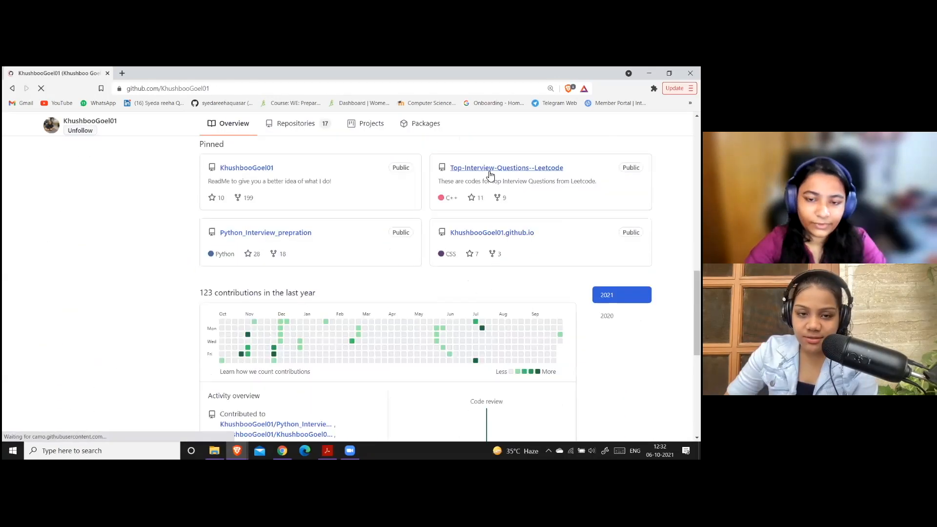
{"action": "left_click", "coordinate": [507, 166]}
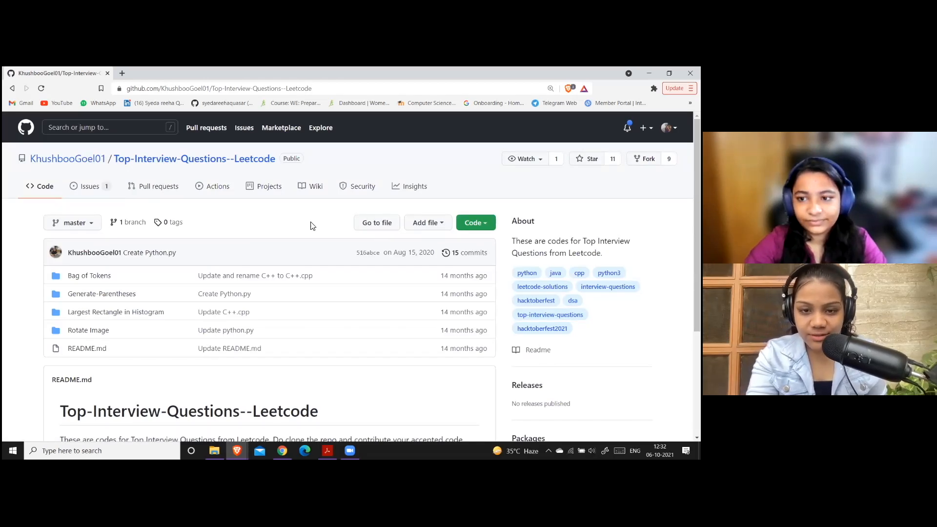
{"action": "mouse_move", "coordinate": [288, 228]}
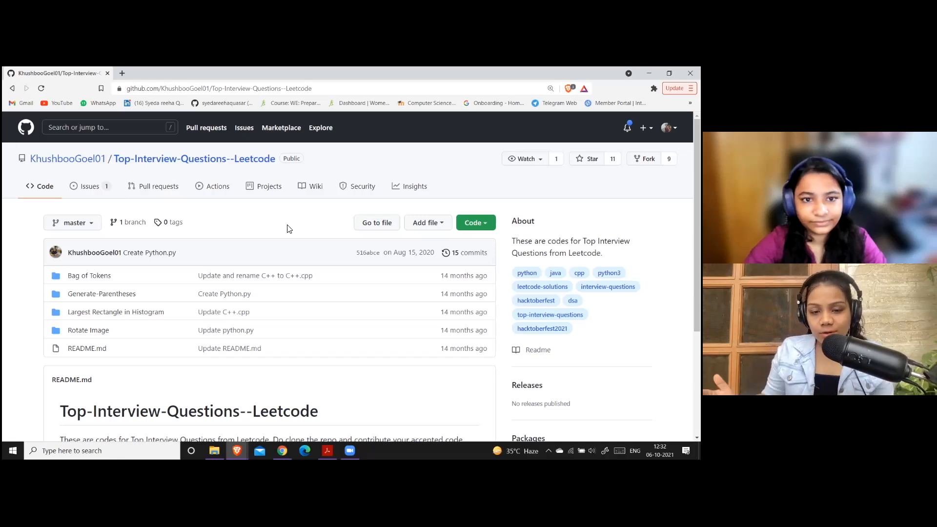
{"action": "mouse_move", "coordinate": [89, 209]}
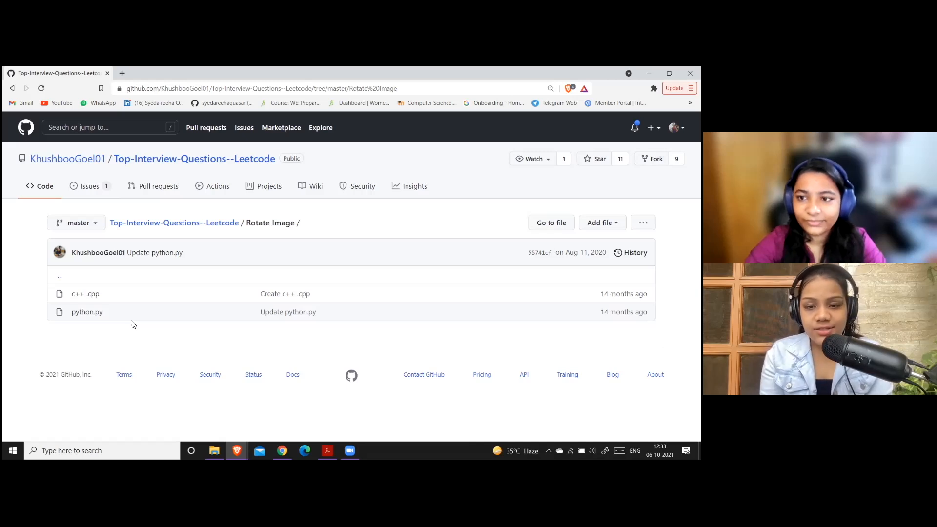
{"action": "mouse_move", "coordinate": [174, 222]}
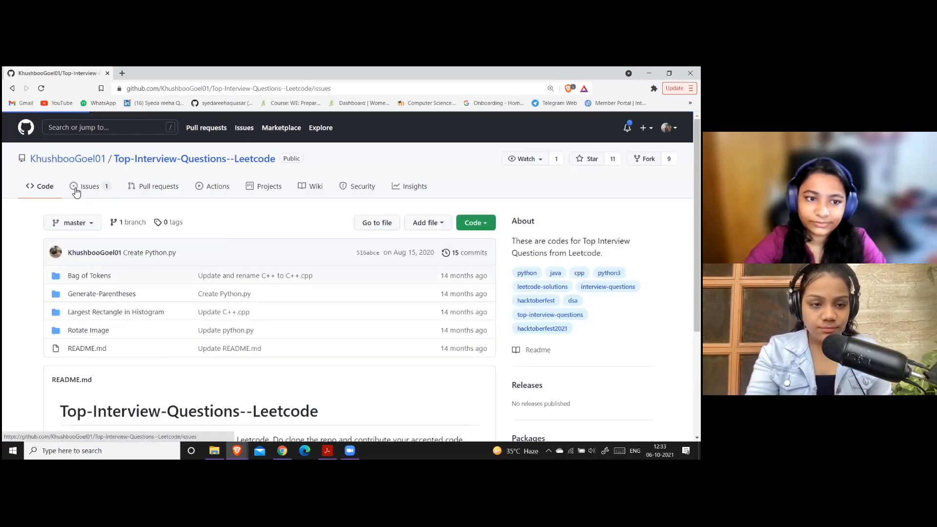
- Start a new issue titled 'Missing Java version of Rotate Image' from the Issues list
{"action": "left_click", "coordinate": [89, 185]}
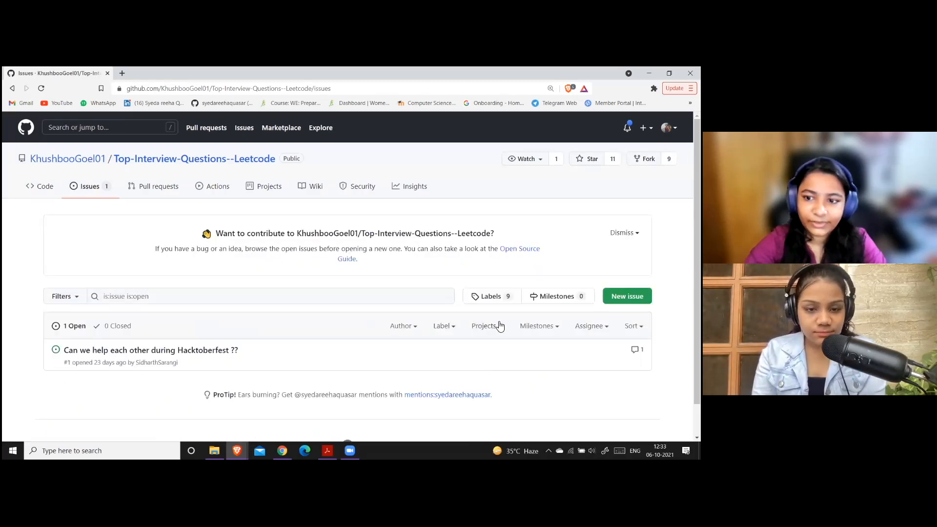
{"action": "left_click", "coordinate": [627, 296]}
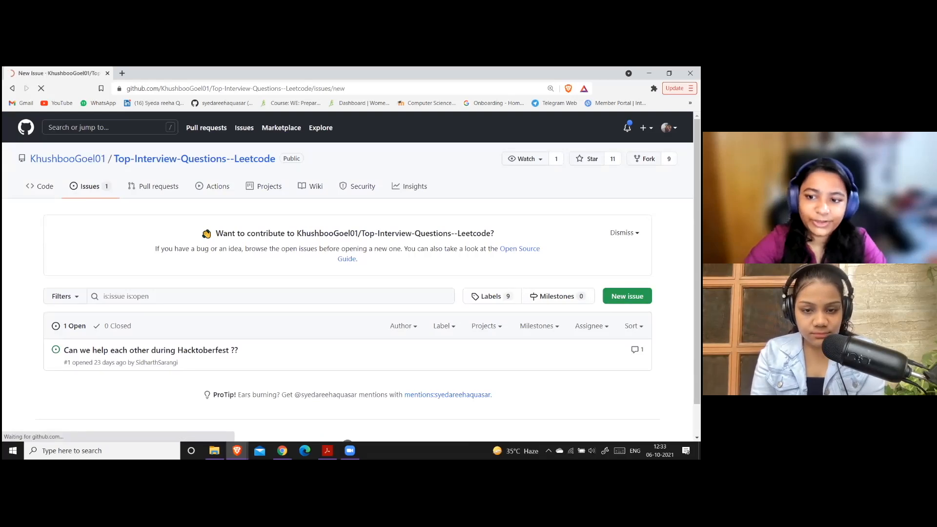
{"action": "left_click", "coordinate": [627, 296]}
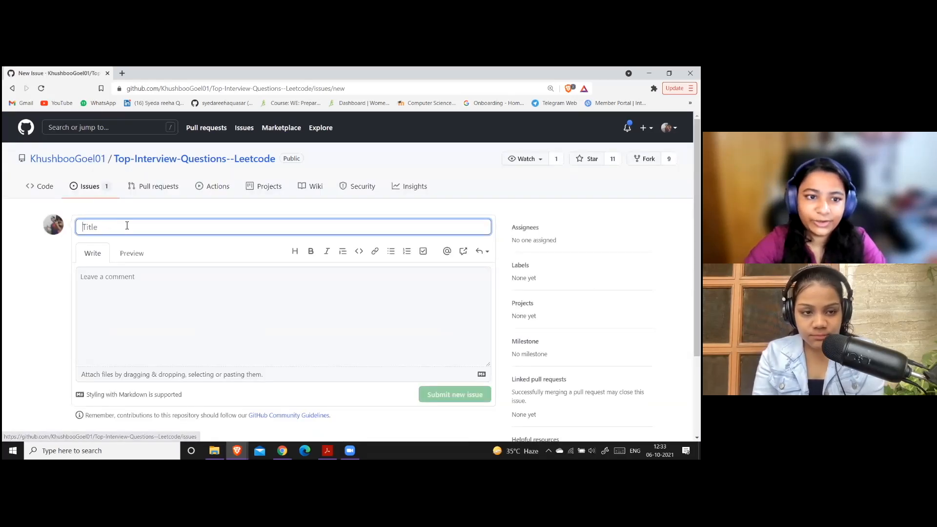
{"action": "type", "text": "Java ve"}
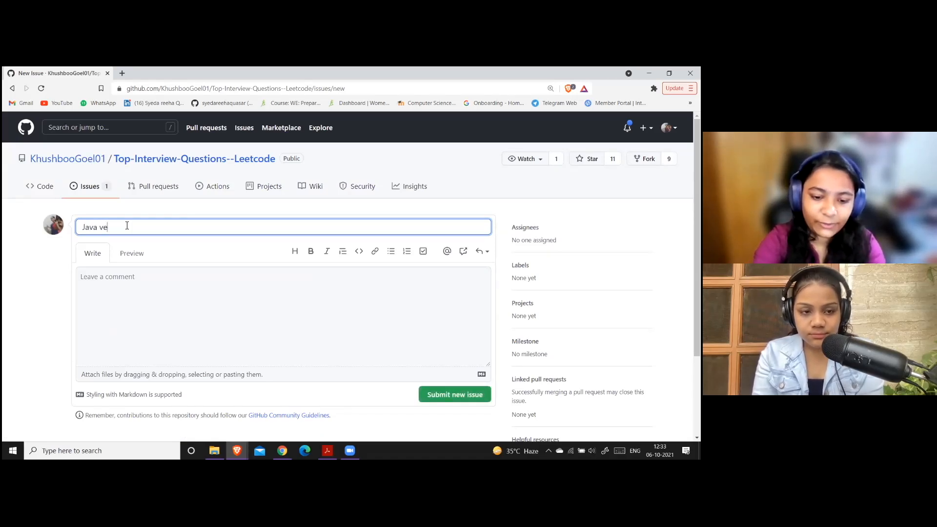
{"action": "type", "text": "rsion of Rotate Image"}
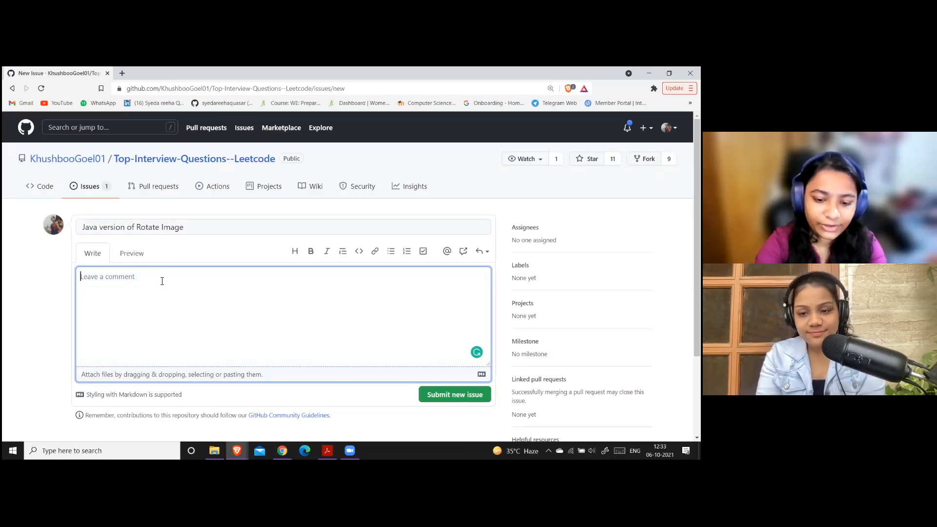
- Describe that there should be a Java version of the rotate image problem and submit the issue
{"action": "type", "text": "There should be a java version for rotate ima"}
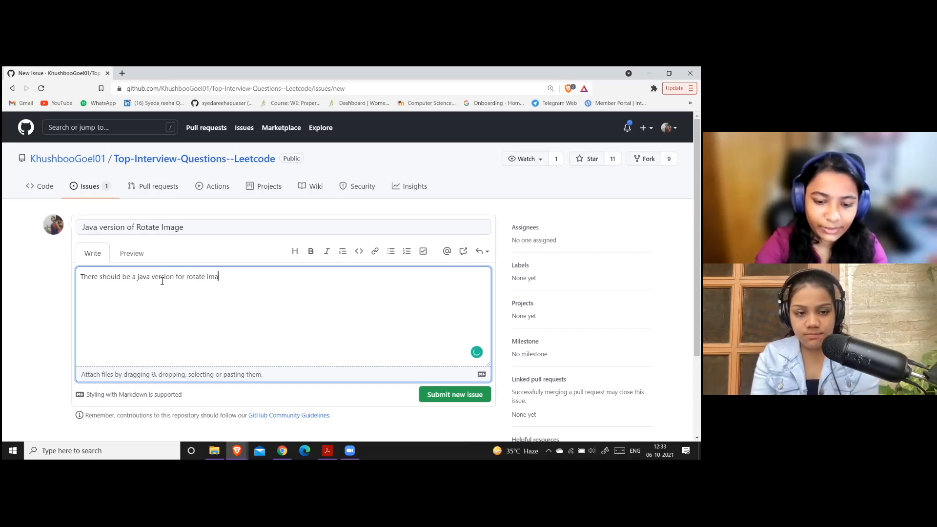
{"action": "type", "text": "ge"}
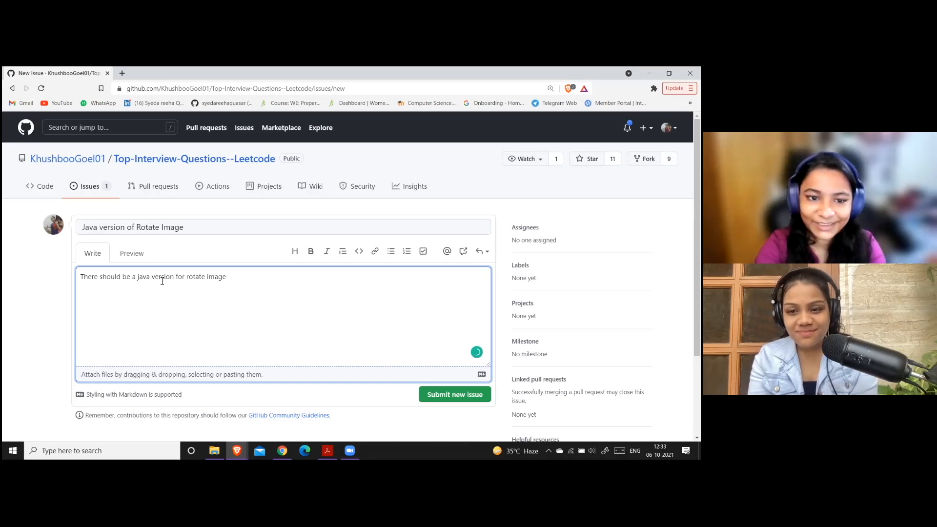
{"action": "type", "text": "probl"}
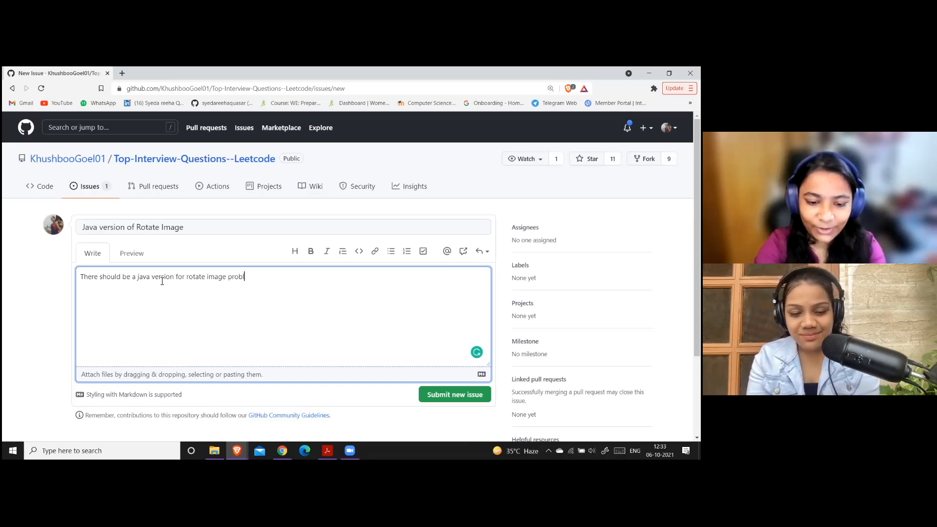
{"action": "type", "text": "lem"}
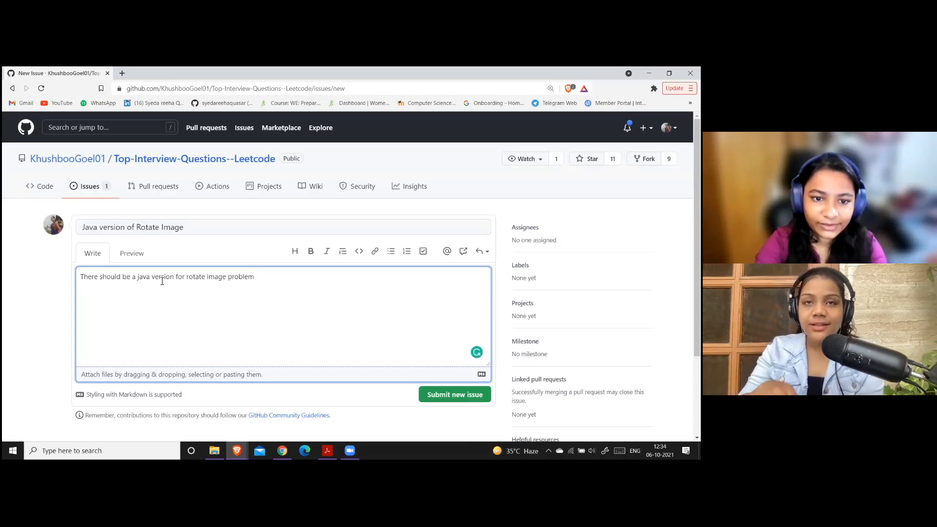
{"action": "type", "text": "."}
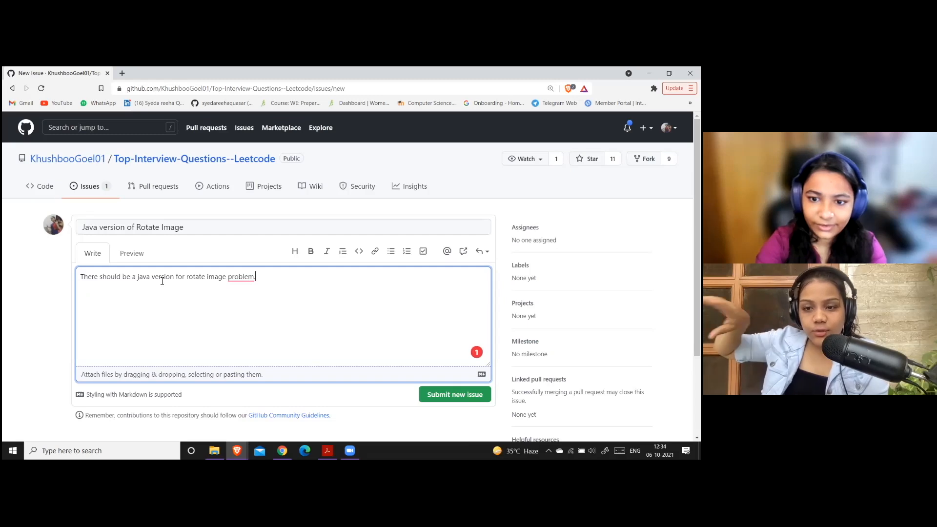
{"action": "mouse_move", "coordinate": [295, 288]}
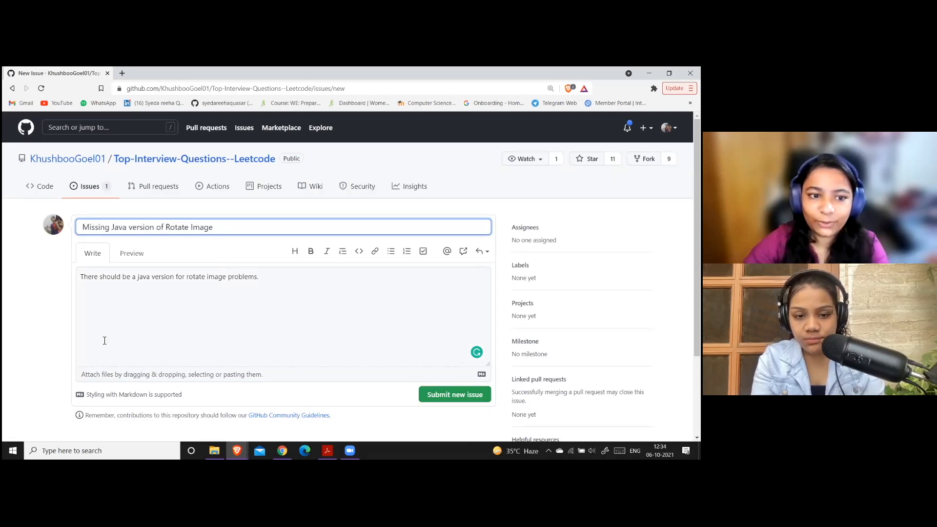
{"action": "left_click", "coordinate": [454, 394]}
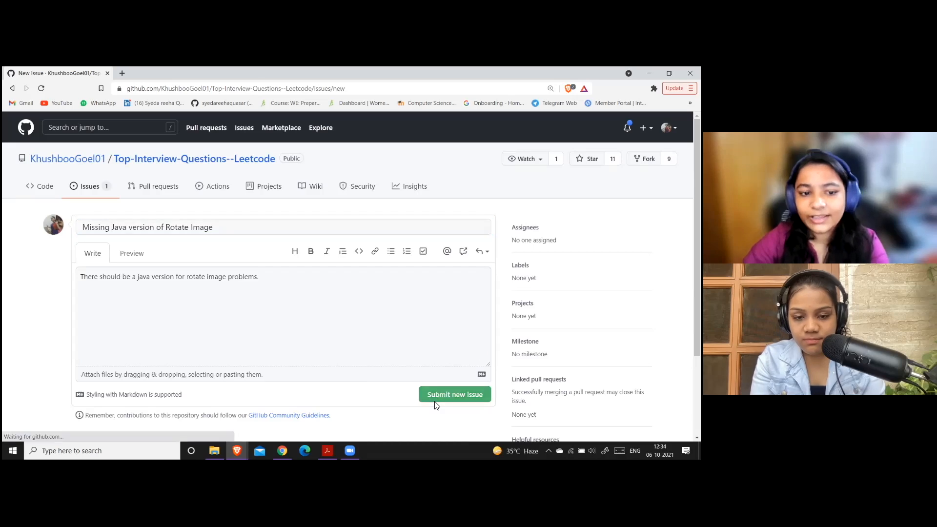
{"action": "left_click", "coordinate": [454, 393]}
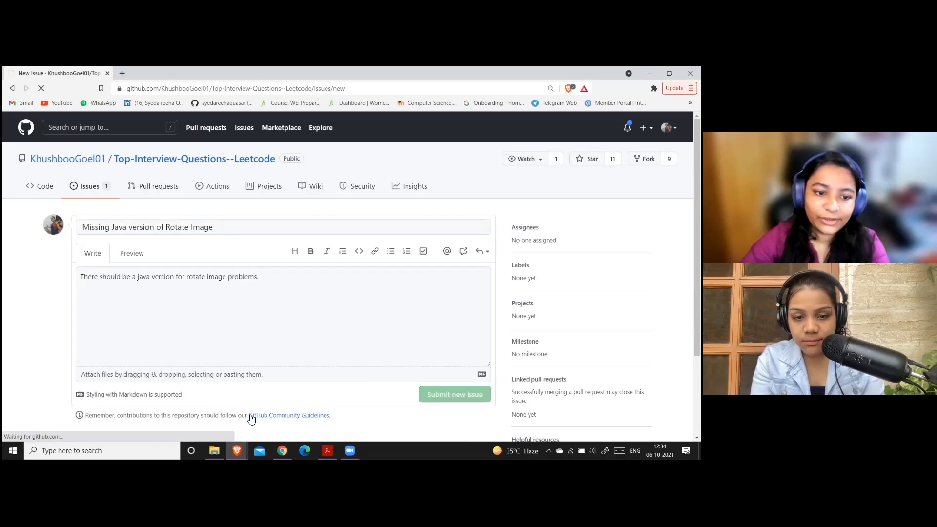
- Write a comment on issue #2 saying 'I want to work on this issue'
{"action": "left_click", "coordinate": [453, 395]}
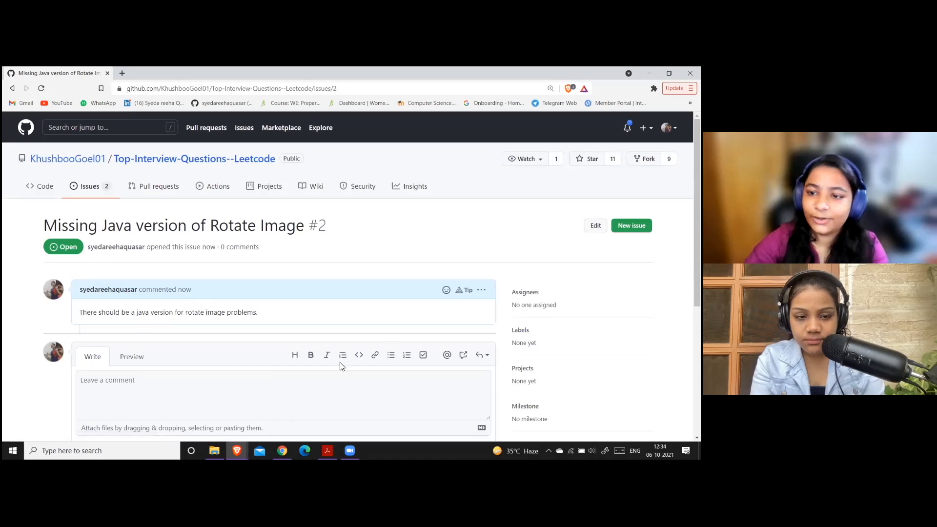
{"action": "left_click", "coordinate": [281, 394]}
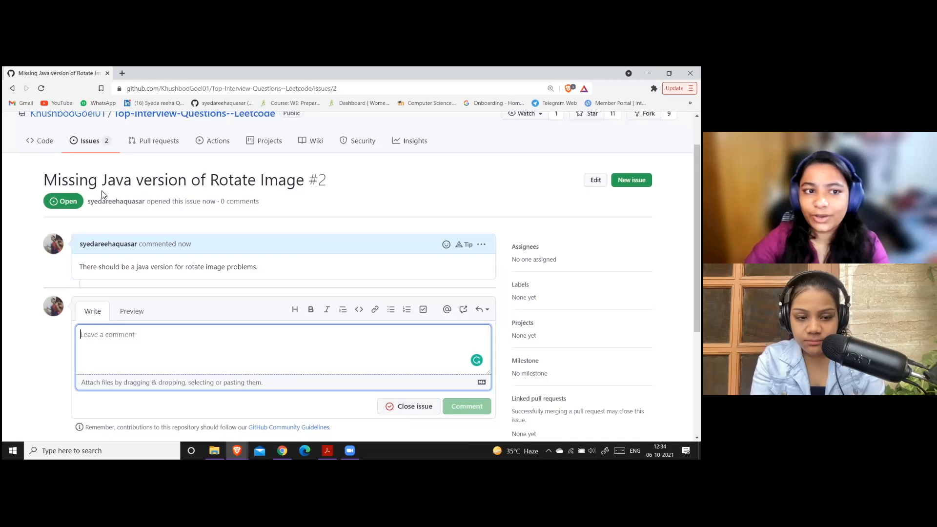
{"action": "mouse_move", "coordinate": [273, 334]}
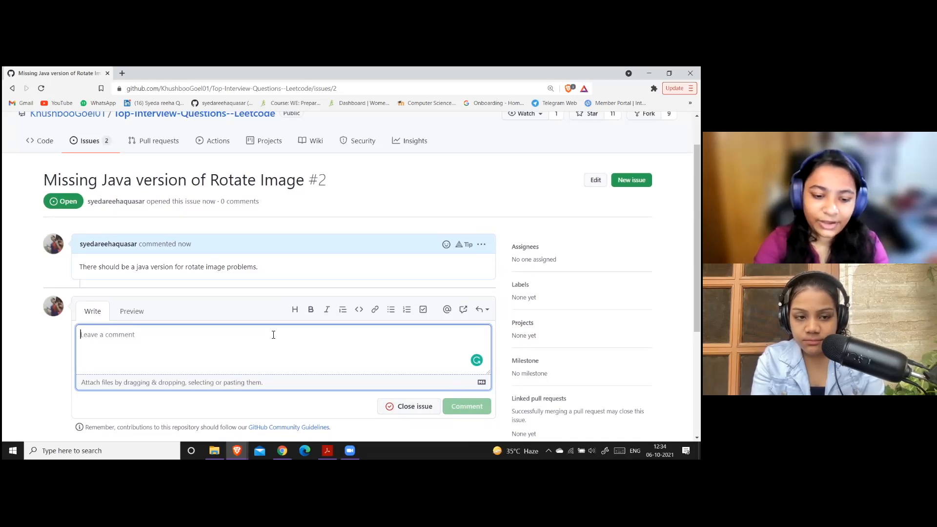
{"action": "type", "text": "I want"}
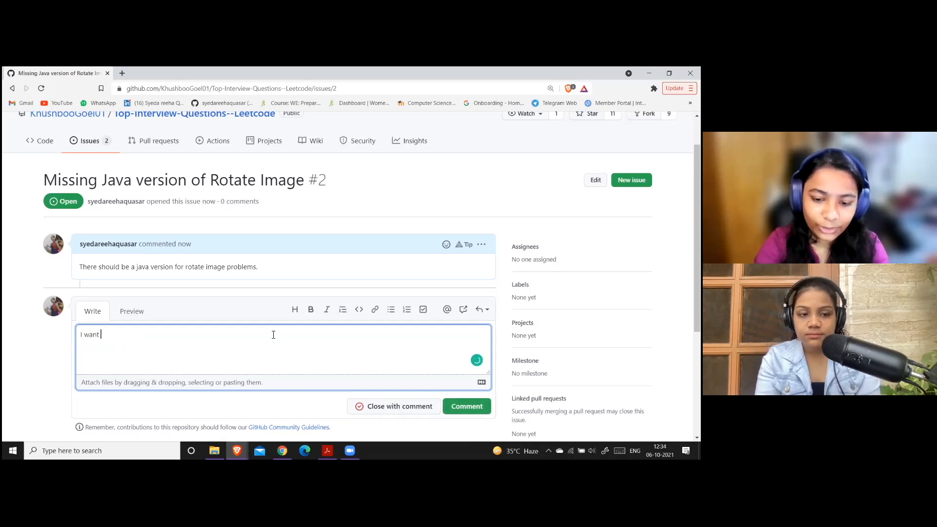
{"action": "type", "text": "to work o"}
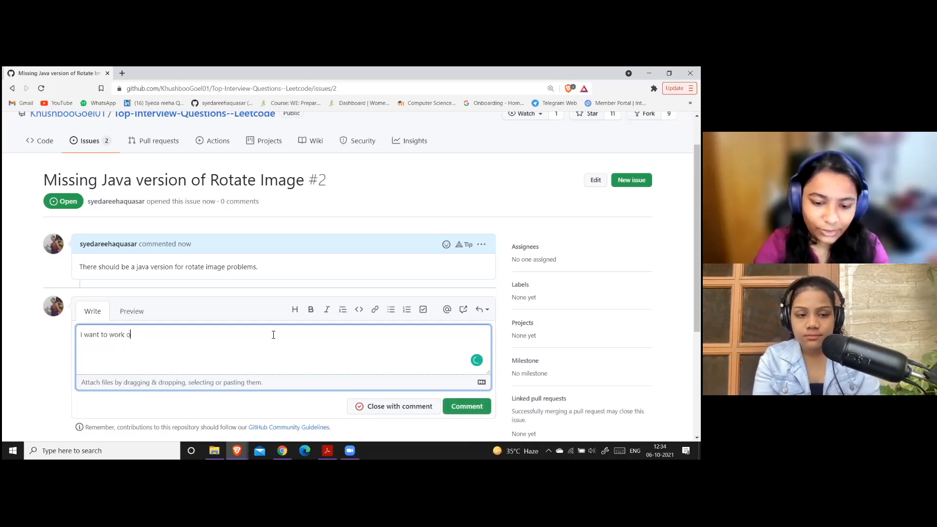
{"action": "type", "text": "n this iss"}
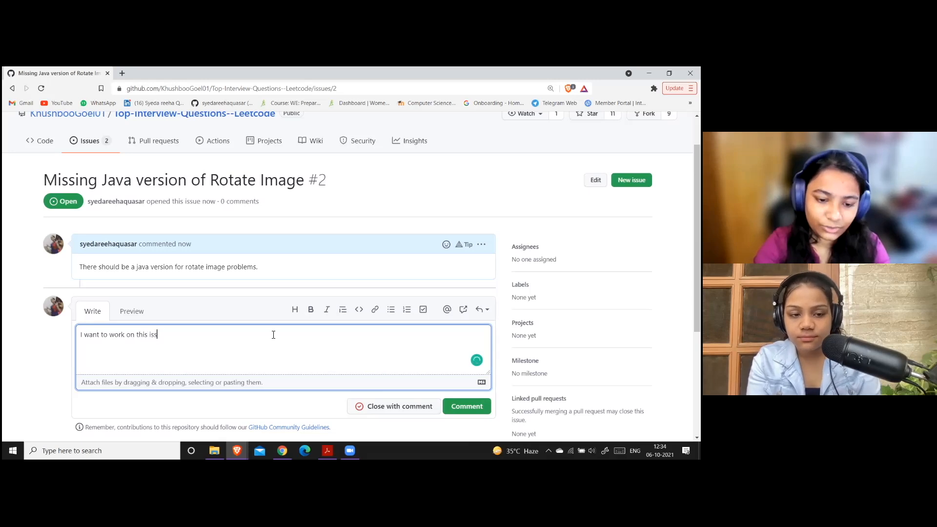
{"action": "type", "text": "ue @K"}
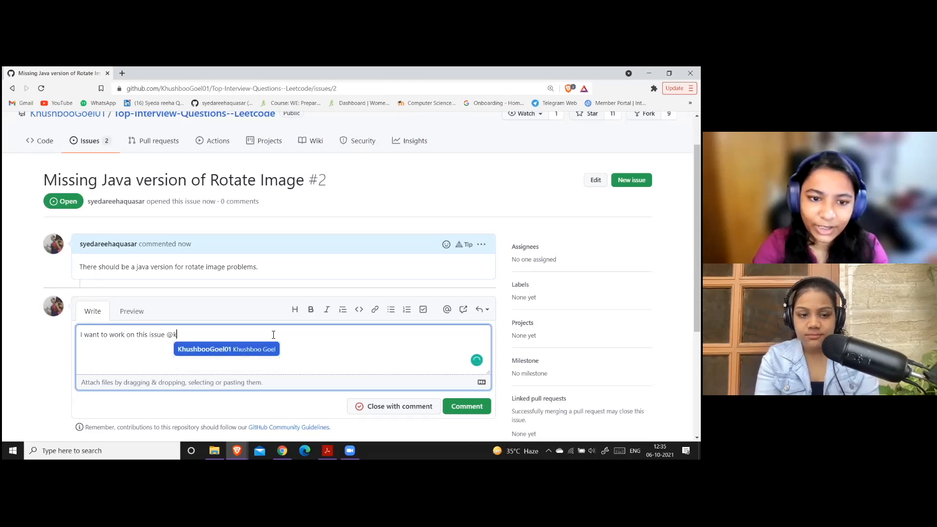
- Tag the repository maintainer asking to assign this to me, and post the comment
{"action": "left_click", "coordinate": [226, 349]}
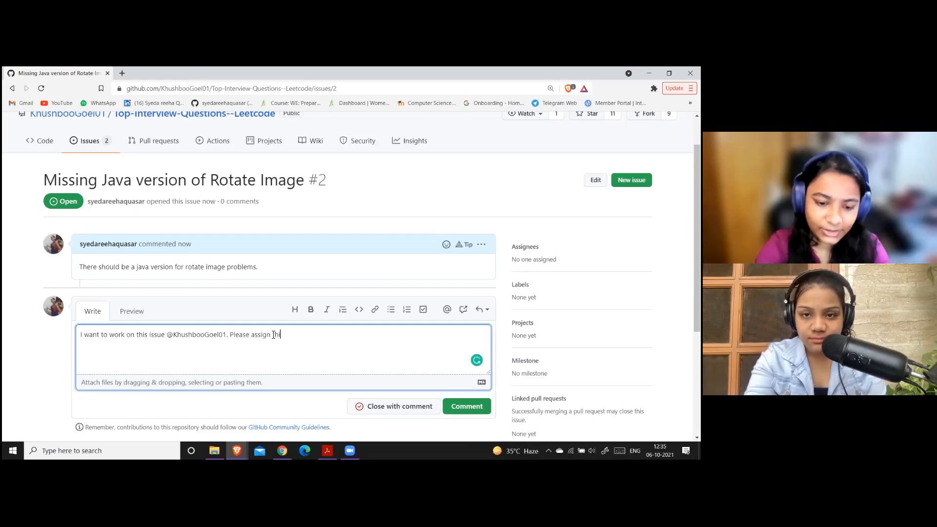
{"action": "type", "text": "this to me."}
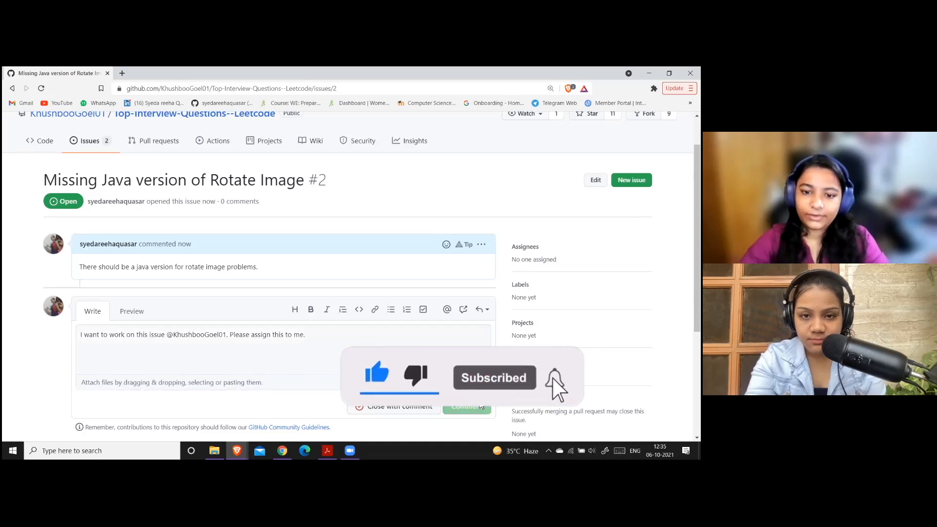
{"action": "left_click", "coordinate": [466, 406]}
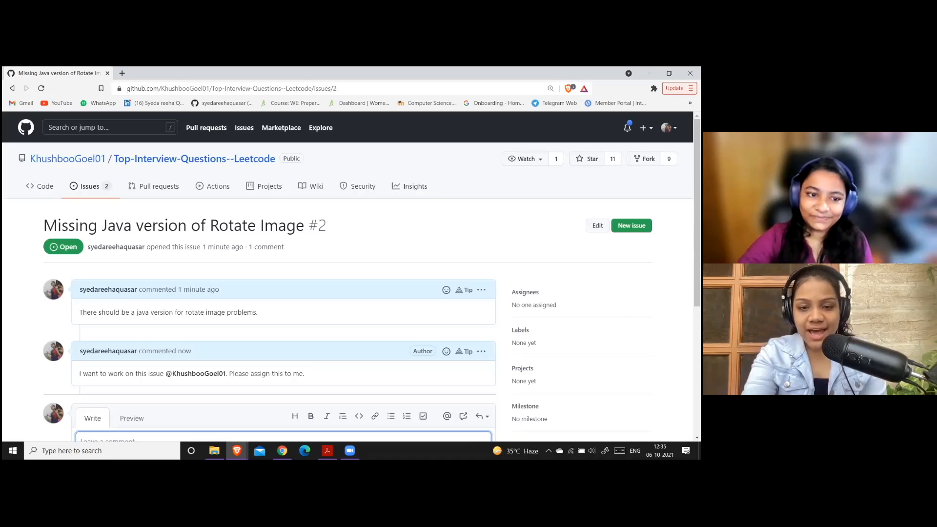
{"action": "scroll", "scroll_direction": "down", "scroll_amount": 3}
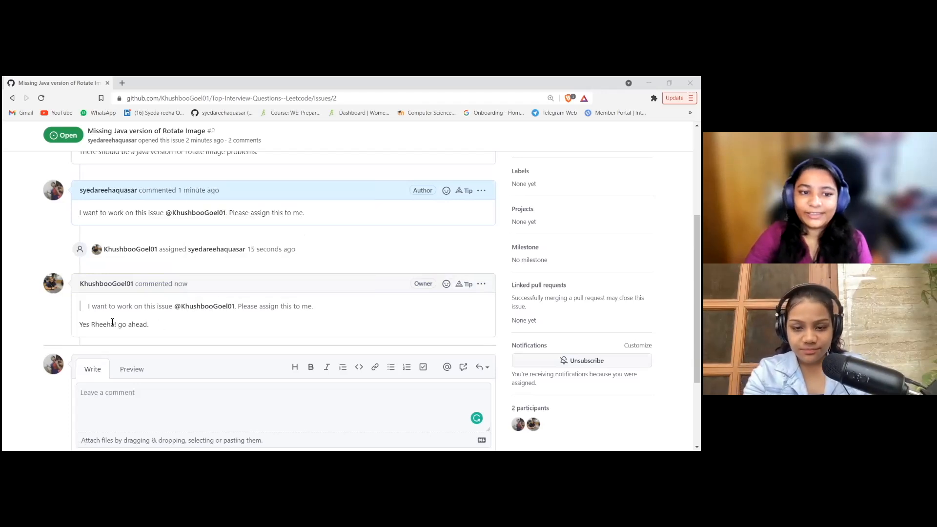
{"action": "mouse_move", "coordinate": [492, 335]}
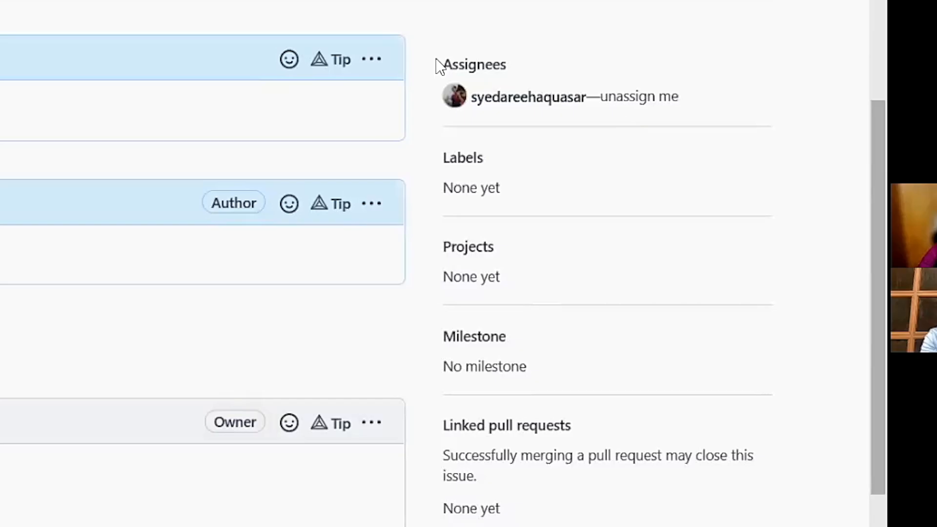
{"action": "mouse_move", "coordinate": [597, 104]}
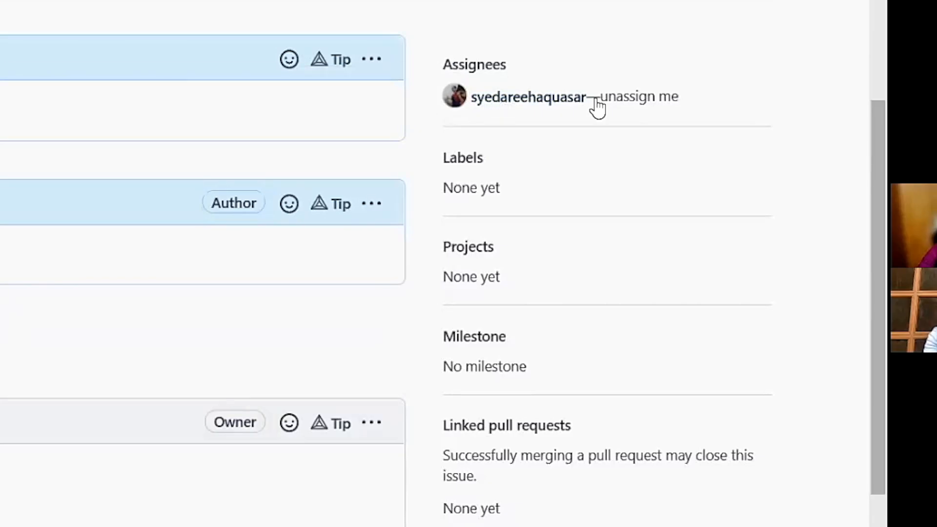
{"action": "mouse_move", "coordinate": [579, 123]}
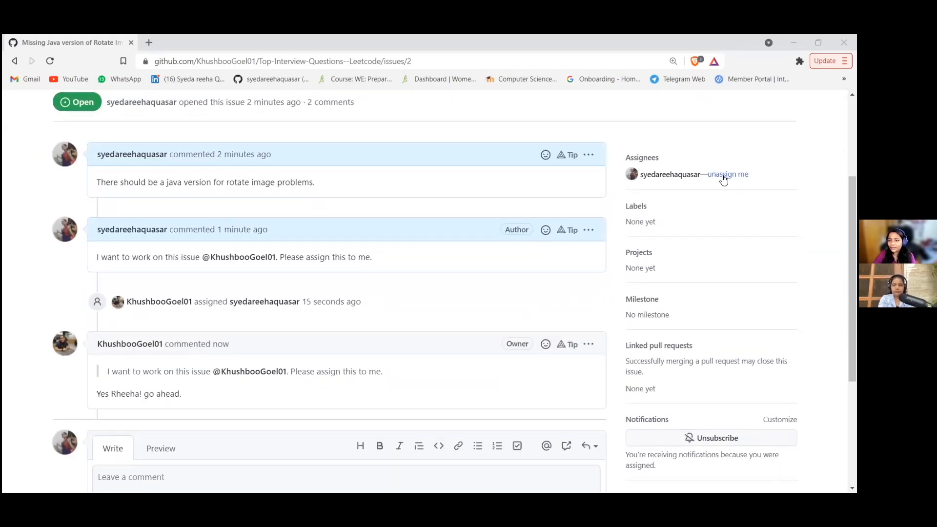
{"action": "mouse_move", "coordinate": [664, 222]}
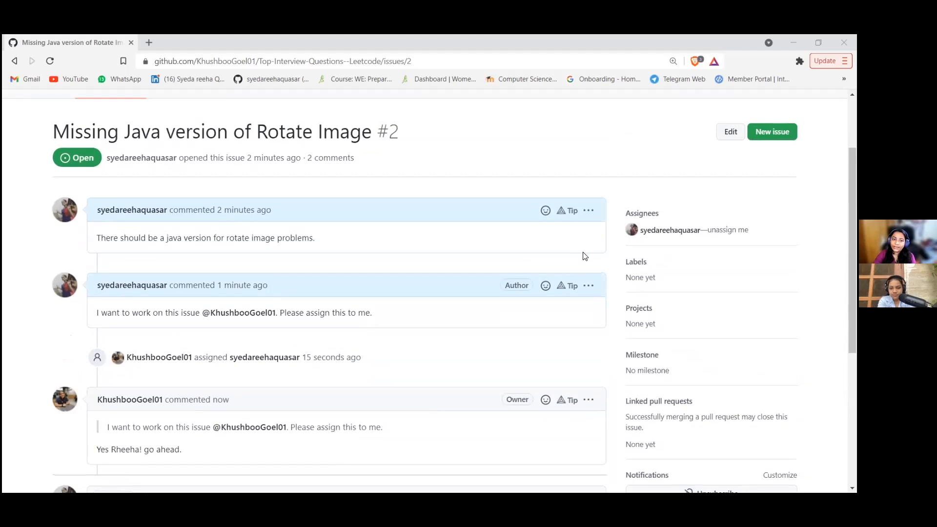
{"action": "scroll", "scroll_direction": "down", "scroll_amount": 3}
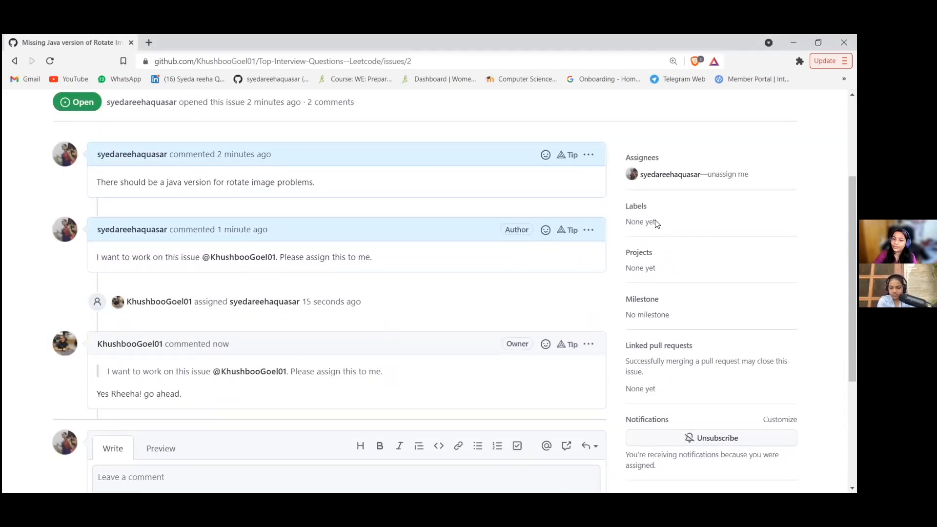
{"action": "mouse_move", "coordinate": [105, 193]}
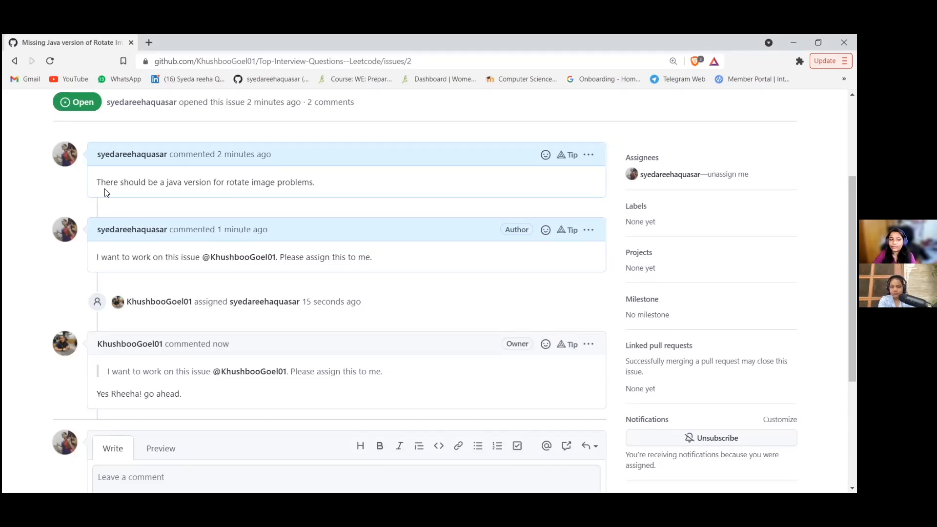
{"action": "scroll", "scroll_direction": "down", "scroll_amount": 3}
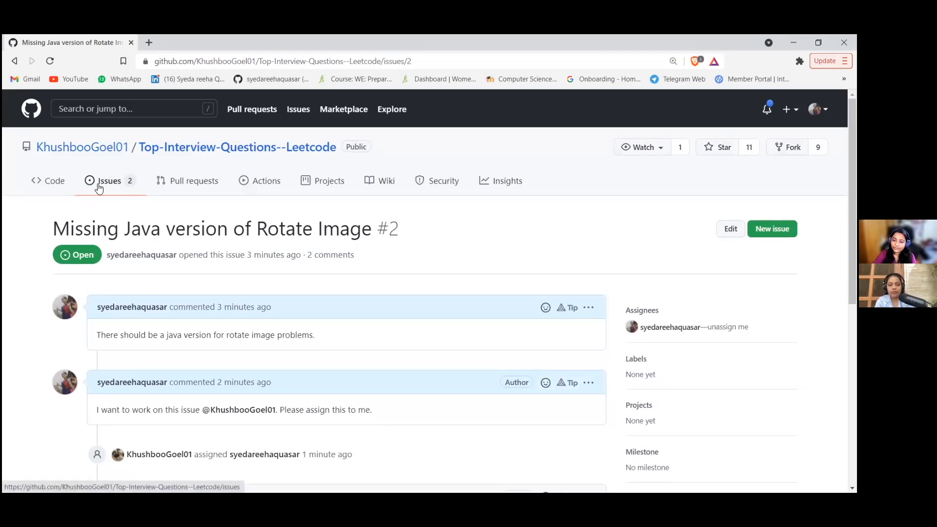
{"action": "mouse_move", "coordinate": [338, 321]}
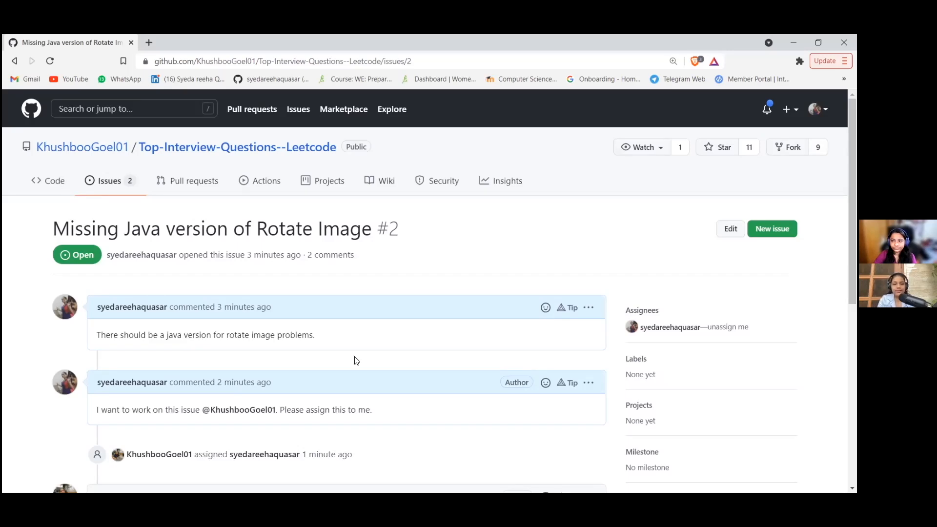
- Go to the repository's Code page and begin forking it, showing the fork destination choices
{"action": "left_click", "coordinate": [46, 180]}
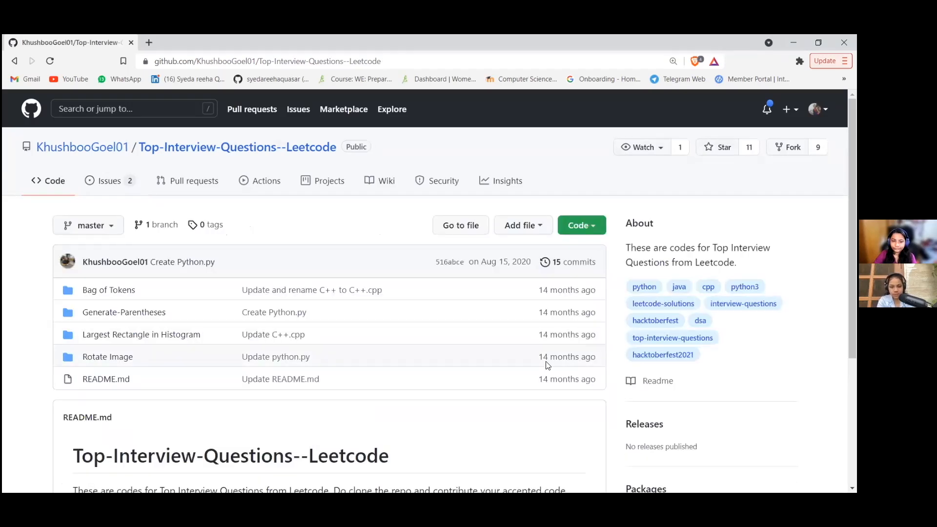
{"action": "mouse_move", "coordinate": [787, 147]}
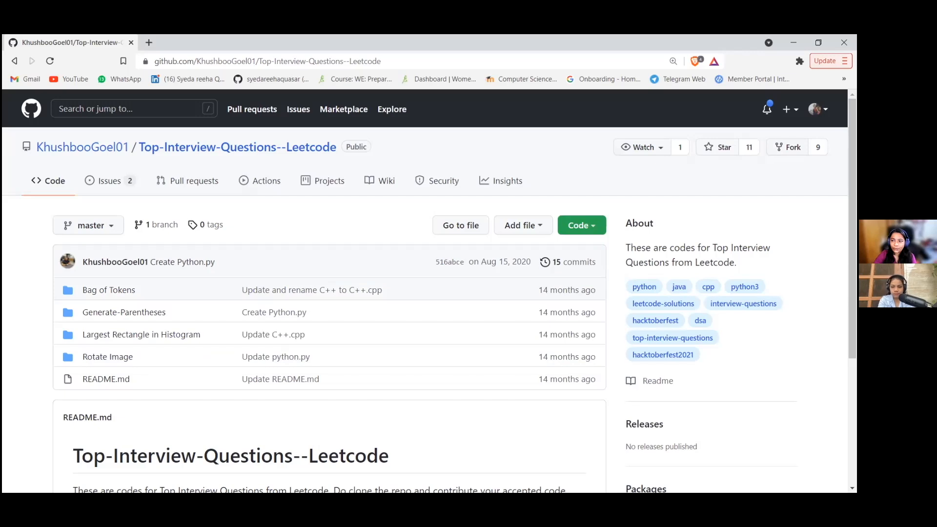
{"action": "mouse_move", "coordinate": [102, 158]}
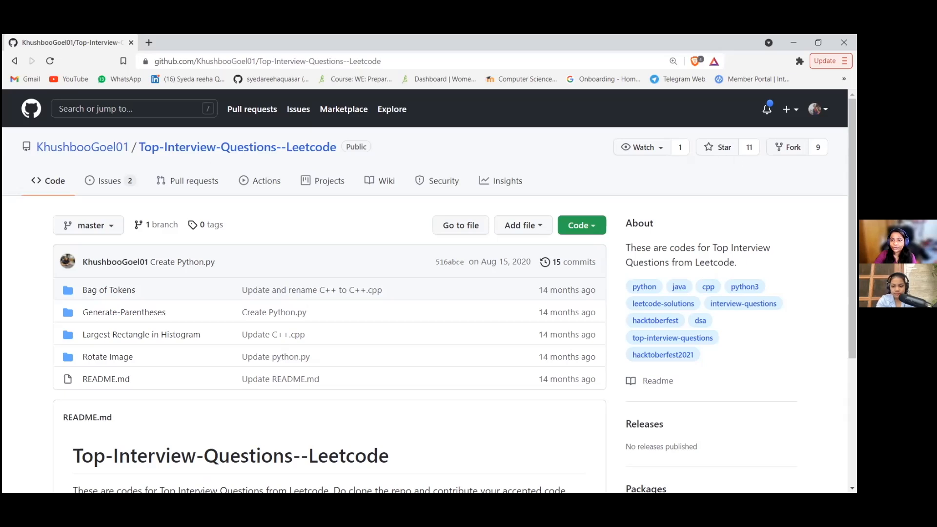
{"action": "mouse_move", "coordinate": [792, 147]}
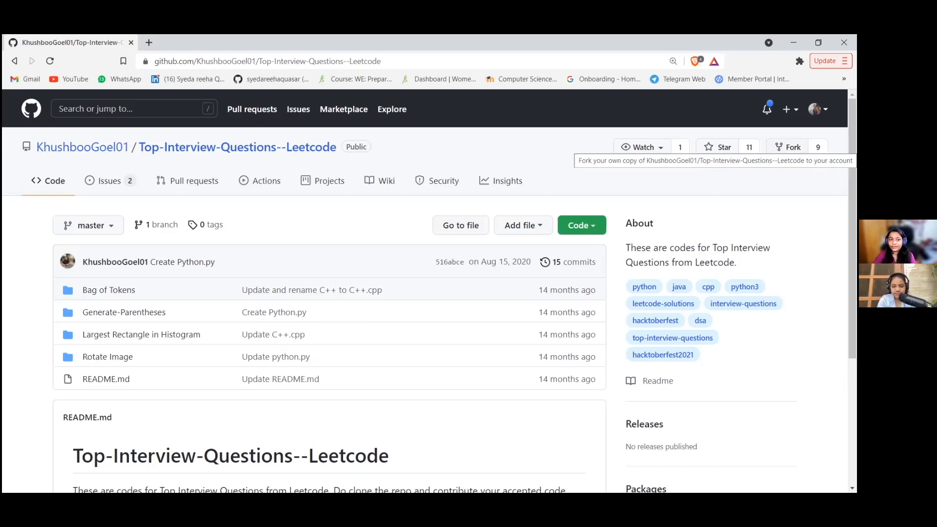
{"action": "mouse_move", "coordinate": [757, 251]}
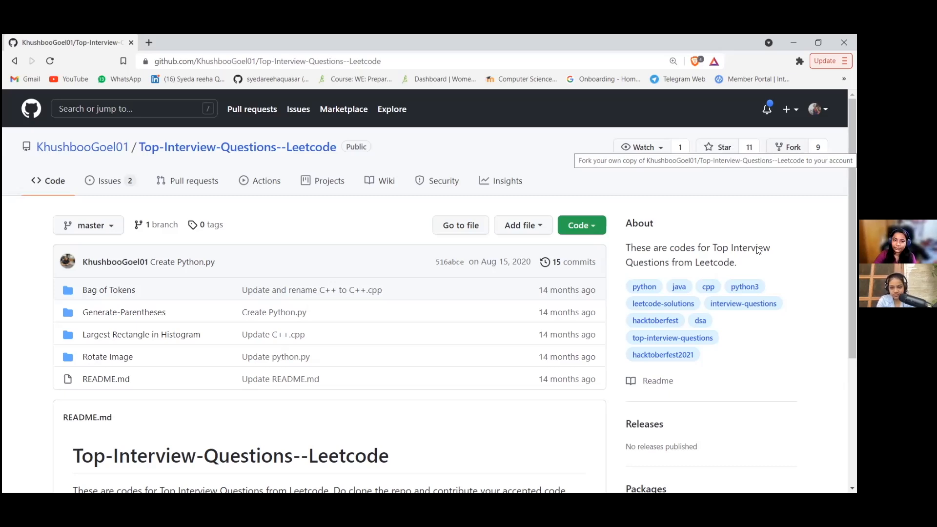
{"action": "left_click", "coordinate": [788, 147]}
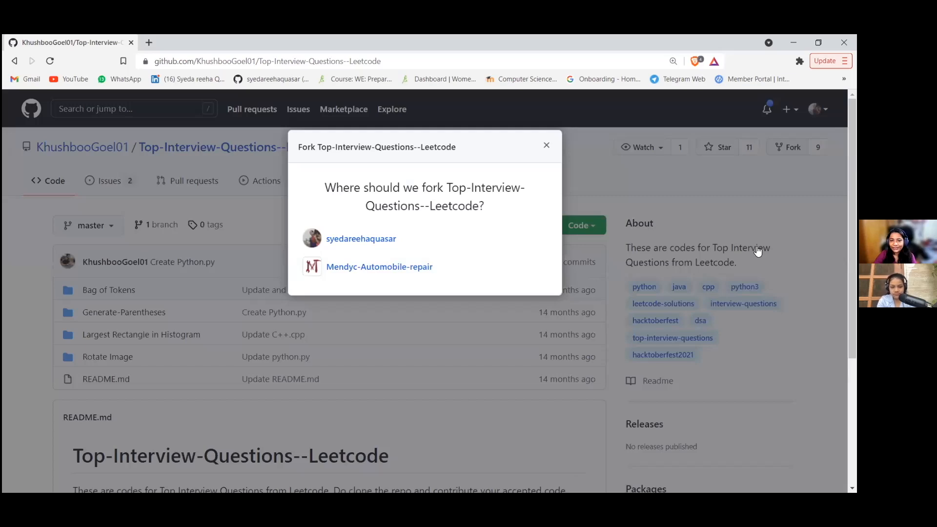
- Fork the repository into the personal account and enter the fork's Rotate Image folder
{"action": "left_click", "coordinate": [361, 238]}
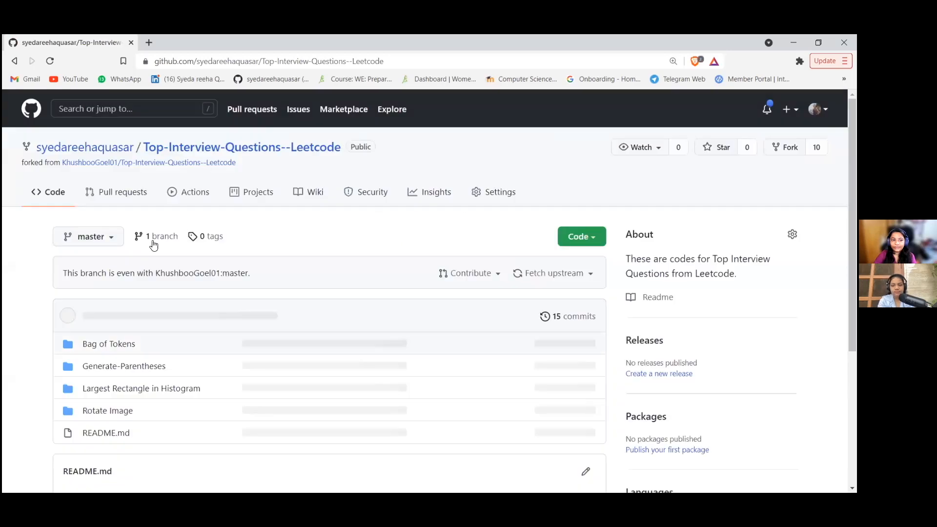
{"action": "mouse_move", "coordinate": [85, 148]}
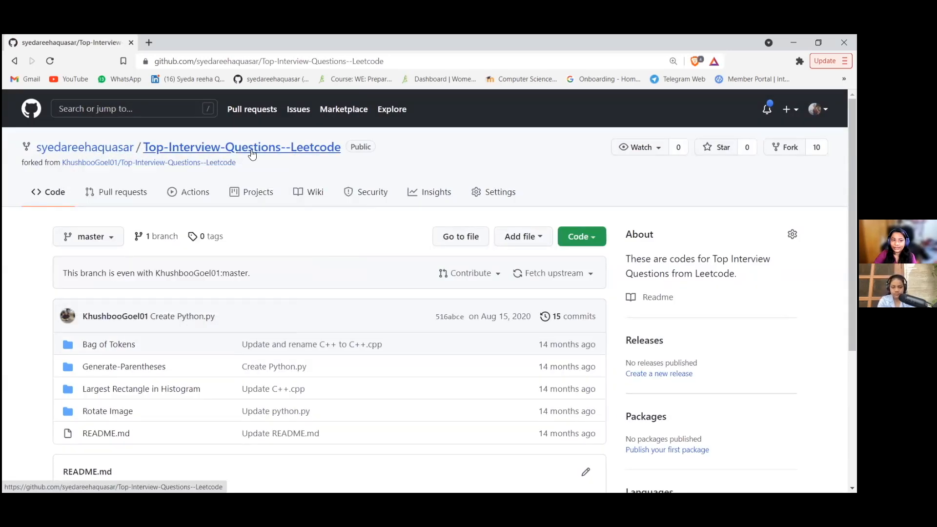
{"action": "mouse_move", "coordinate": [200, 183]}
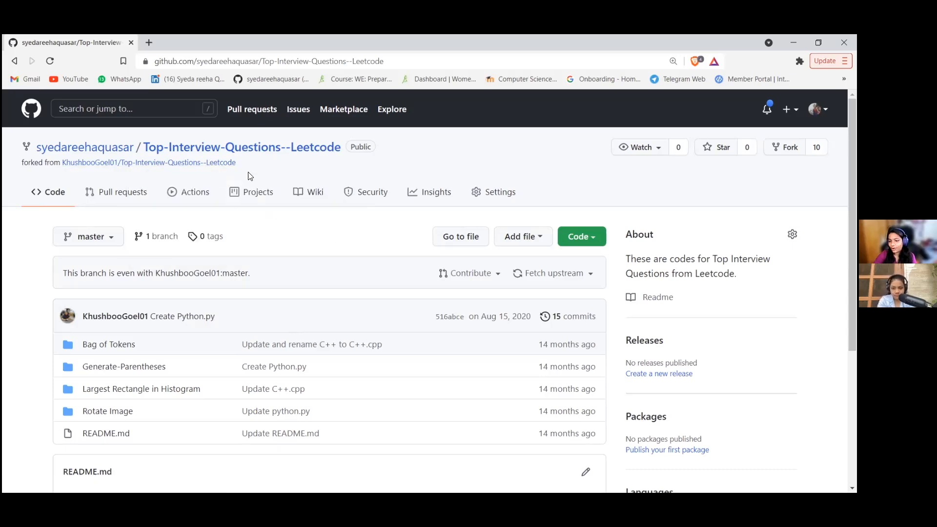
{"action": "scroll", "scroll_direction": "down", "scroll_amount": 3}
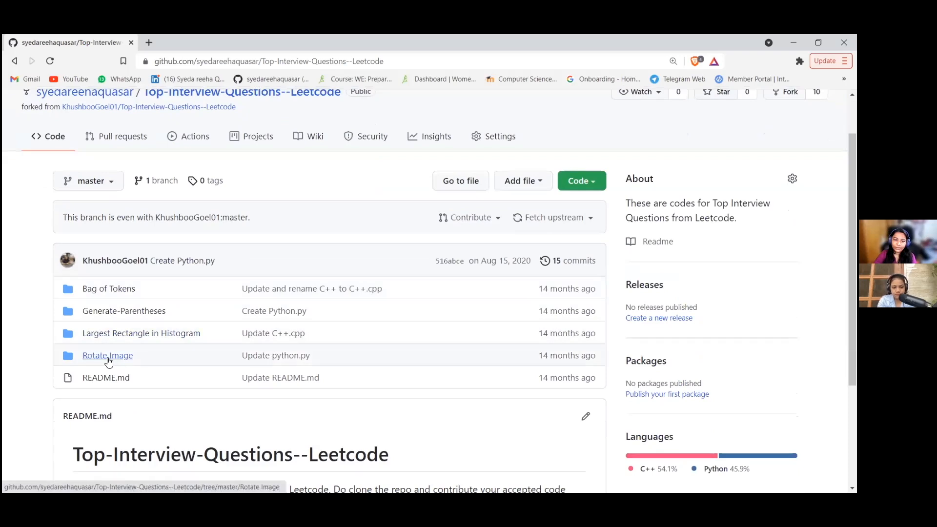
{"action": "mouse_move", "coordinate": [108, 355]}
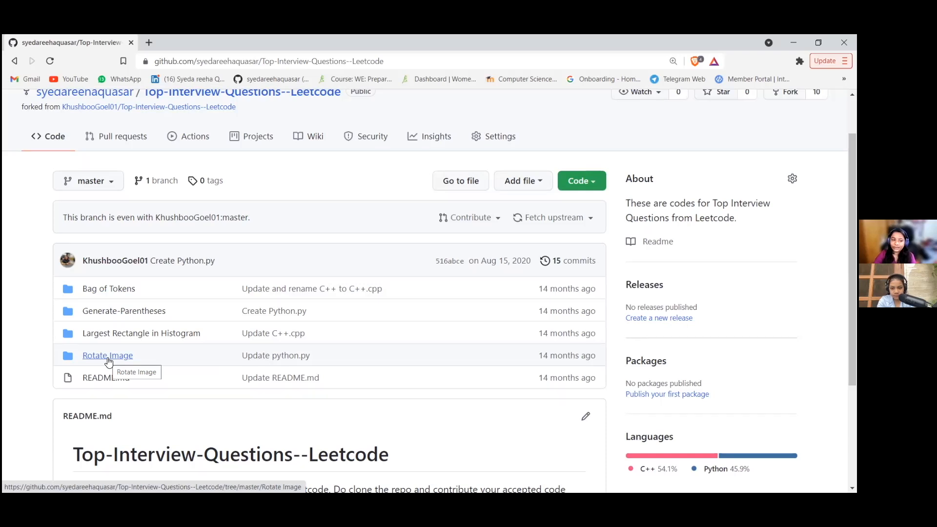
{"action": "left_click", "coordinate": [108, 355]}
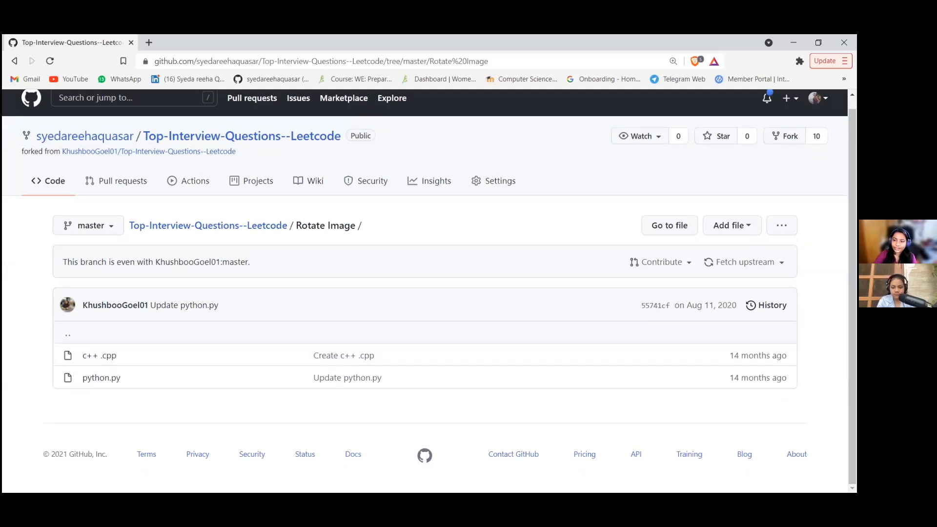
- Create a new file in Rotate Image named javaSolutionRoateImage.java
{"action": "left_click", "coordinate": [730, 225]}
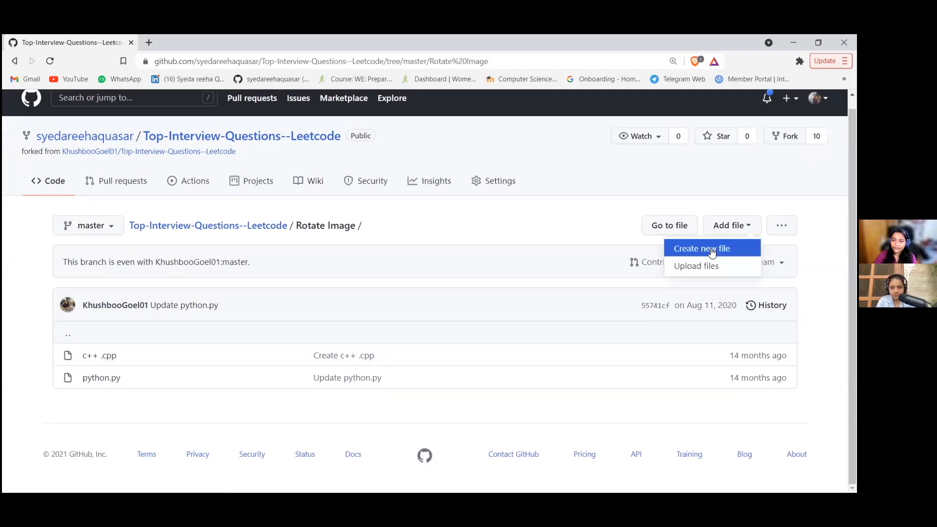
{"action": "left_click", "coordinate": [700, 248]}
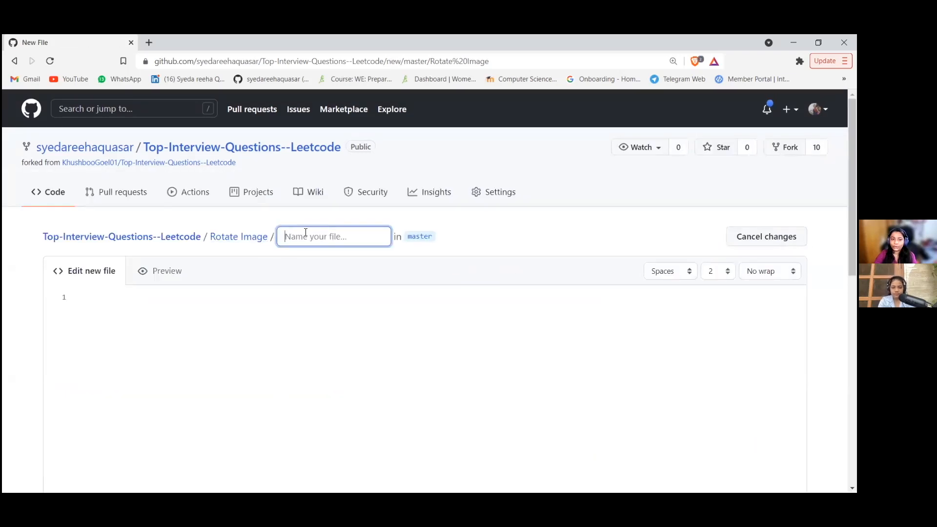
{"action": "left_click", "coordinate": [333, 236]}
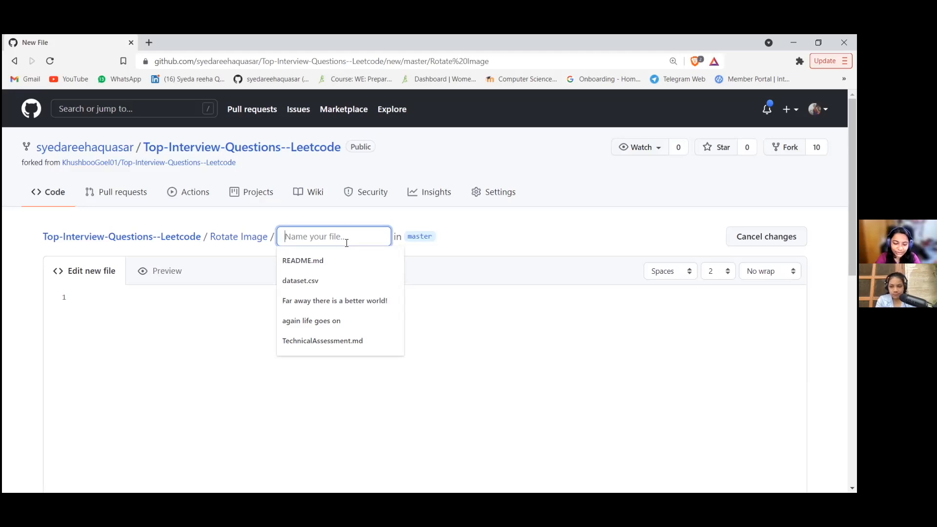
{"action": "type", "text": "java"}
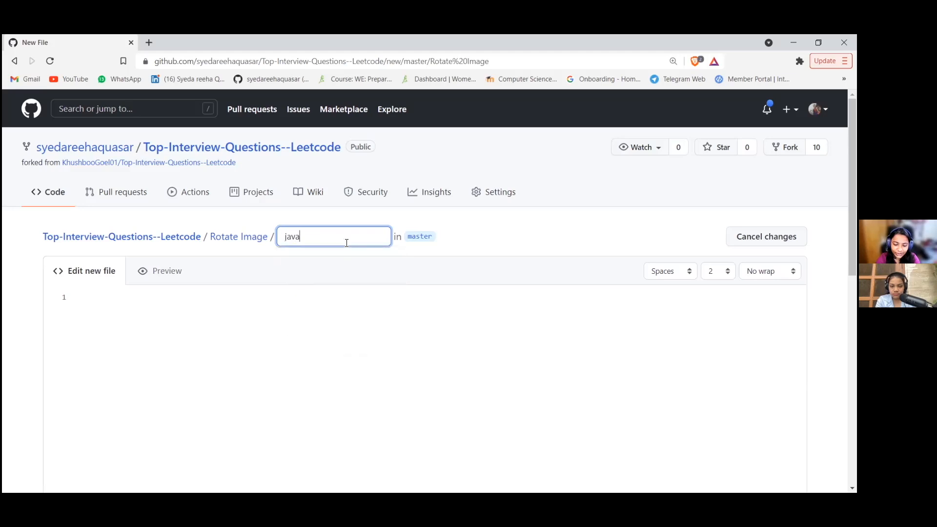
{"action": "type", "text": "SOlu"}
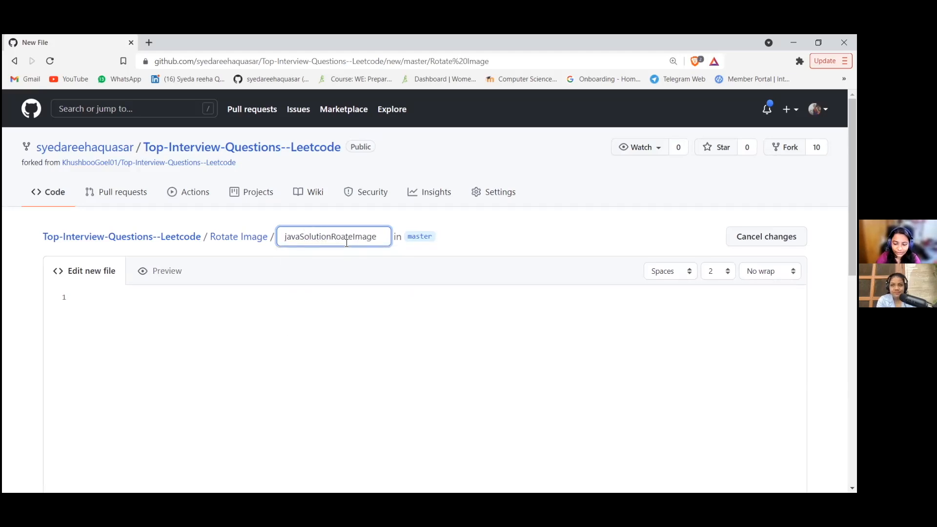
{"action": "type", "text": ".ja"}
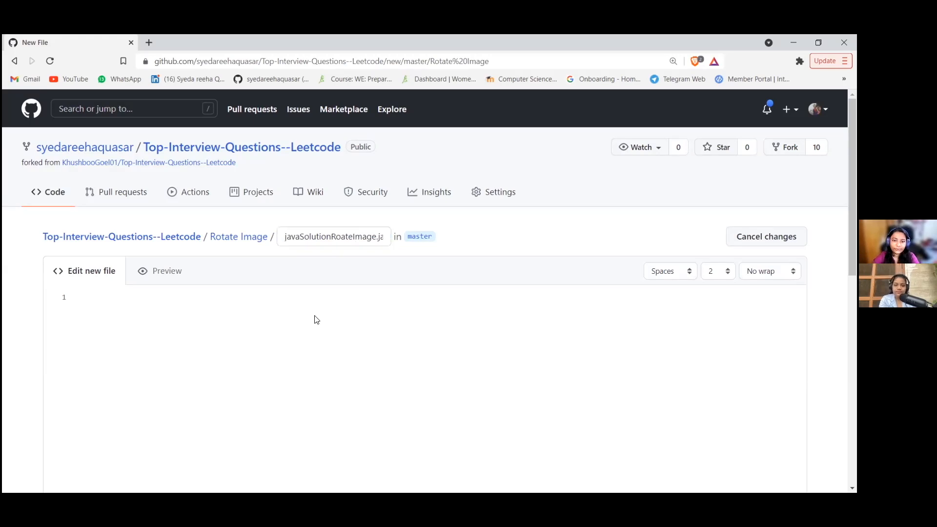
{"action": "mouse_move", "coordinate": [235, 313]}
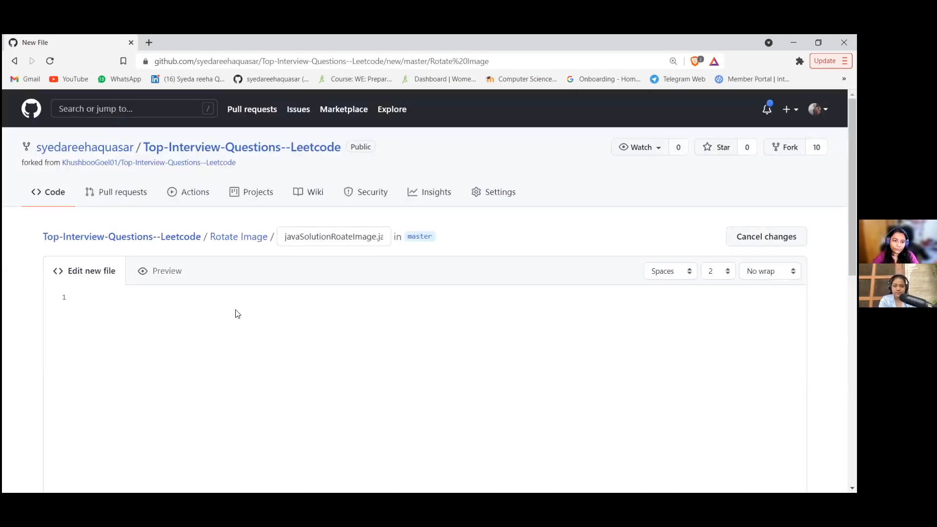
- Enter the placeholder line '// Rotate Image code (dummy for hacktober fest video)' in the editor
{"action": "type", "text": "/"}
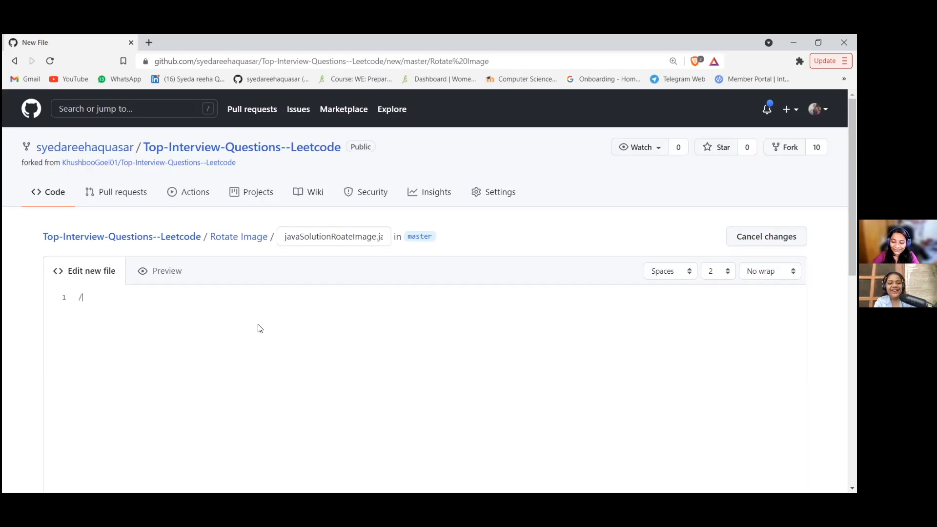
{"action": "type", "text": "/ R"}
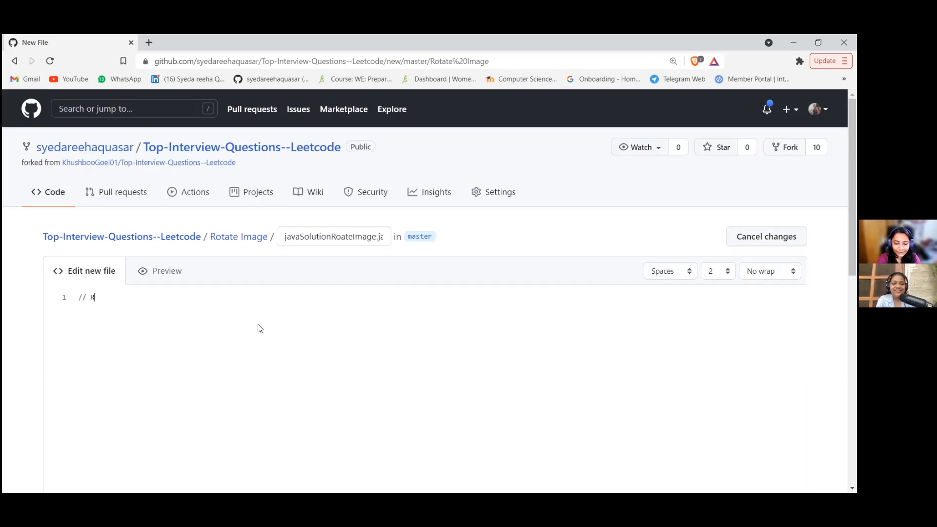
{"action": "type", "text": "otate Image code (dumm"}
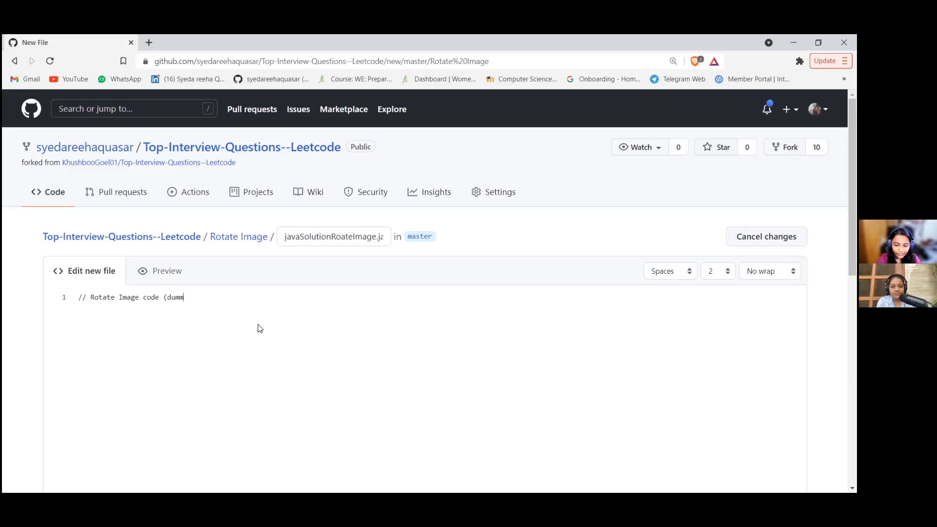
{"action": "type", "text": "y for hacktober fest video)"}
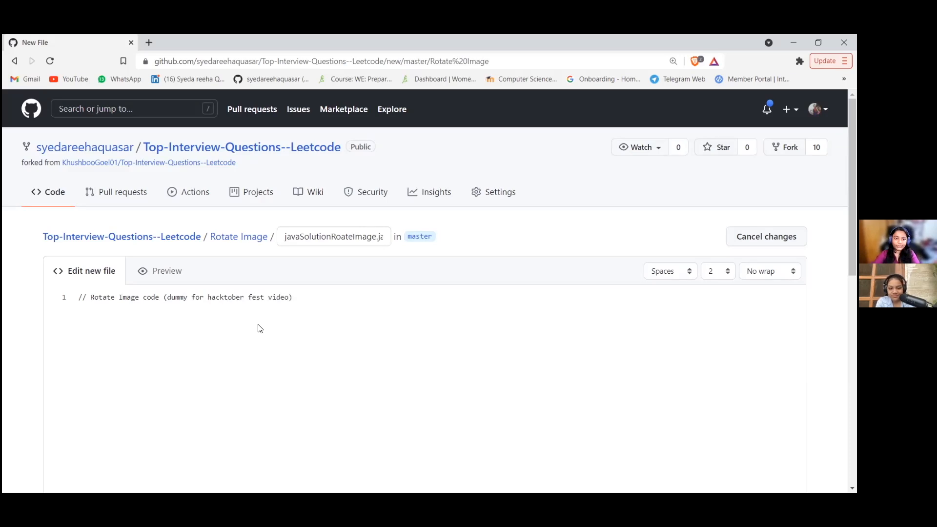
{"action": "scroll", "scroll_direction": "down", "scroll_amount": 3}
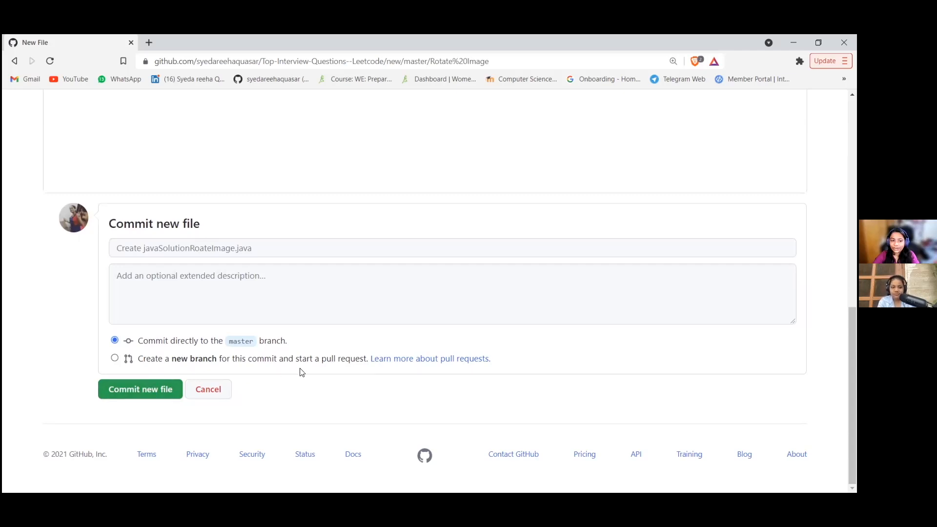
{"action": "mouse_move", "coordinate": [366, 369]}
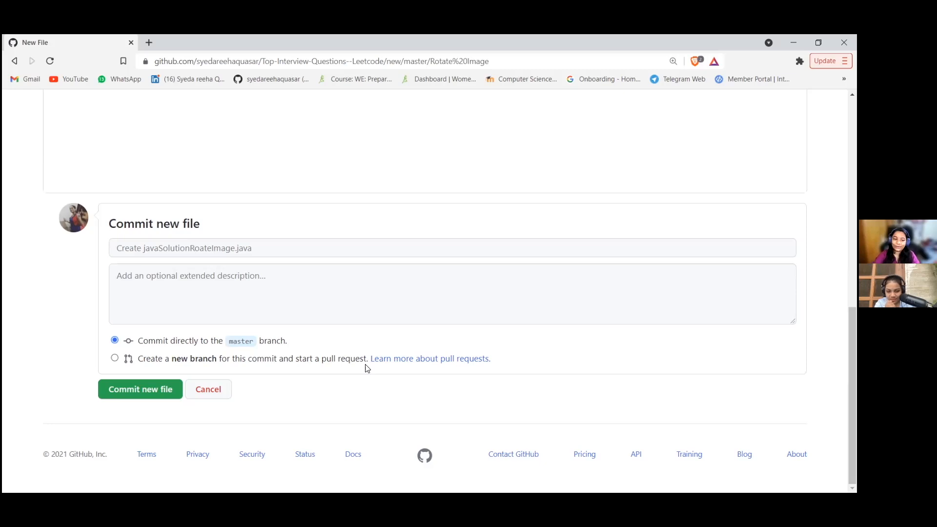
{"action": "mouse_move", "coordinate": [148, 331]}
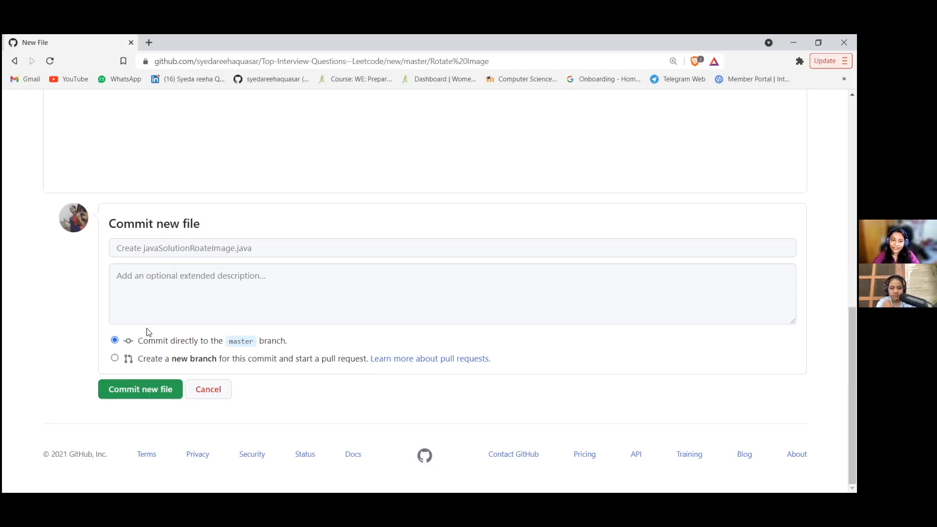
{"action": "mouse_move", "coordinate": [144, 373]}
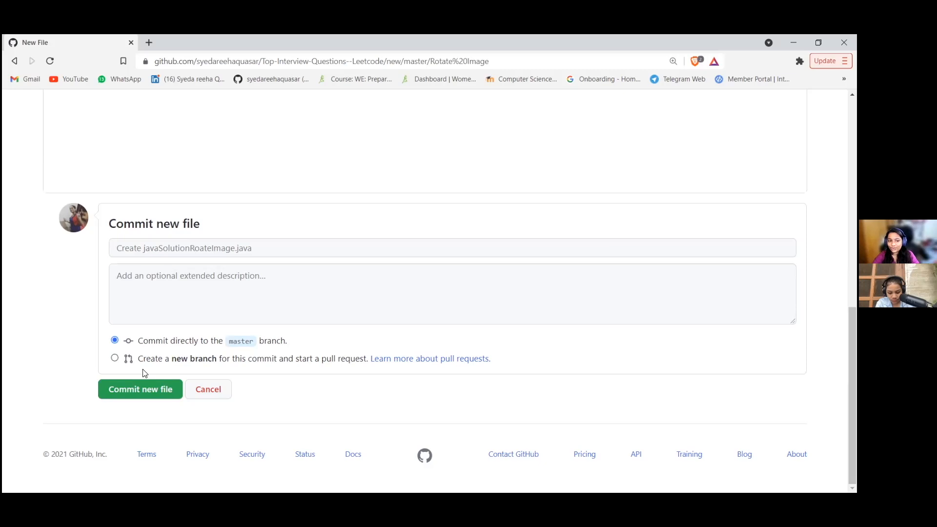
{"action": "mouse_move", "coordinate": [140, 390]}
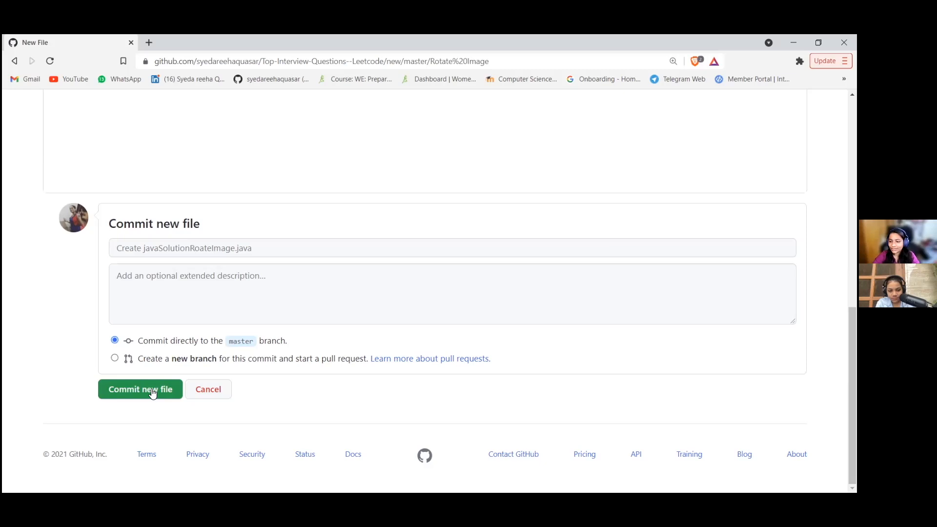
- Commit javaSolutionRoateImage.java directly to the fork's master branch
{"action": "left_click", "coordinate": [139, 389]}
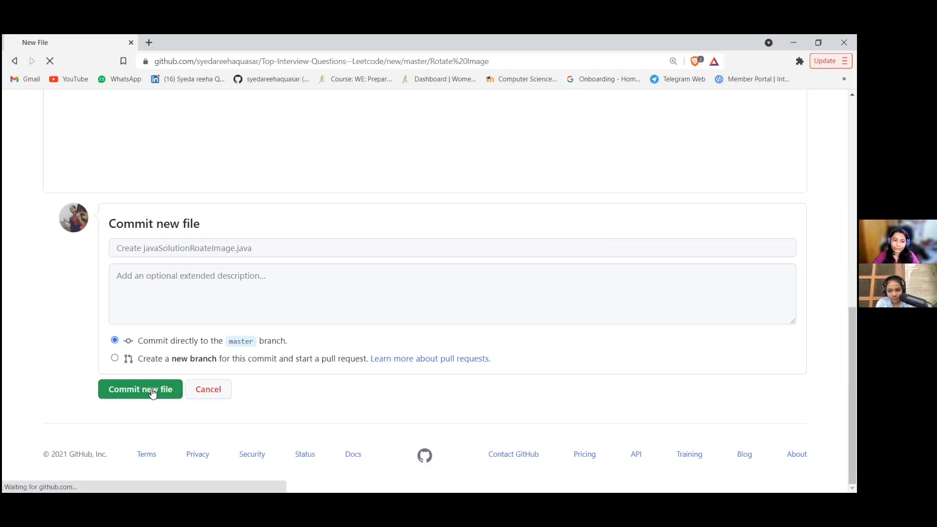
{"action": "left_click", "coordinate": [139, 390]}
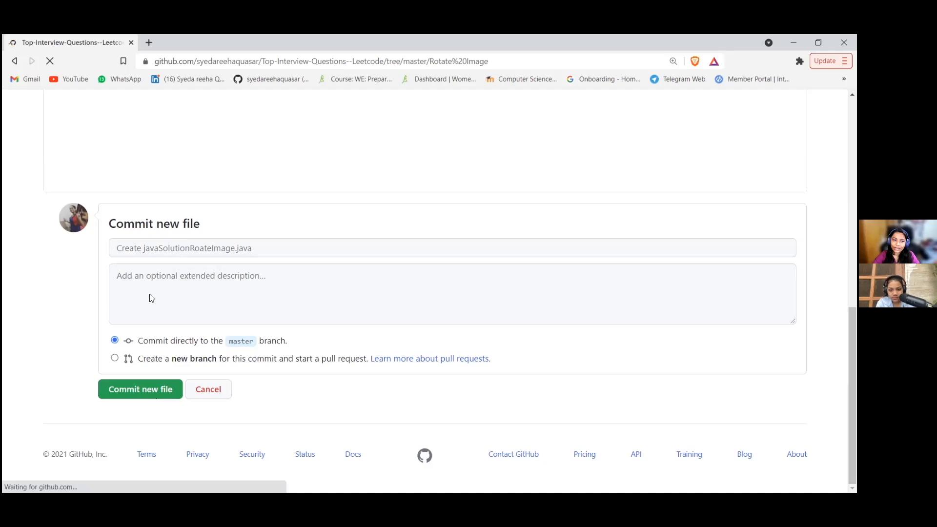
{"action": "left_click", "coordinate": [139, 390]}
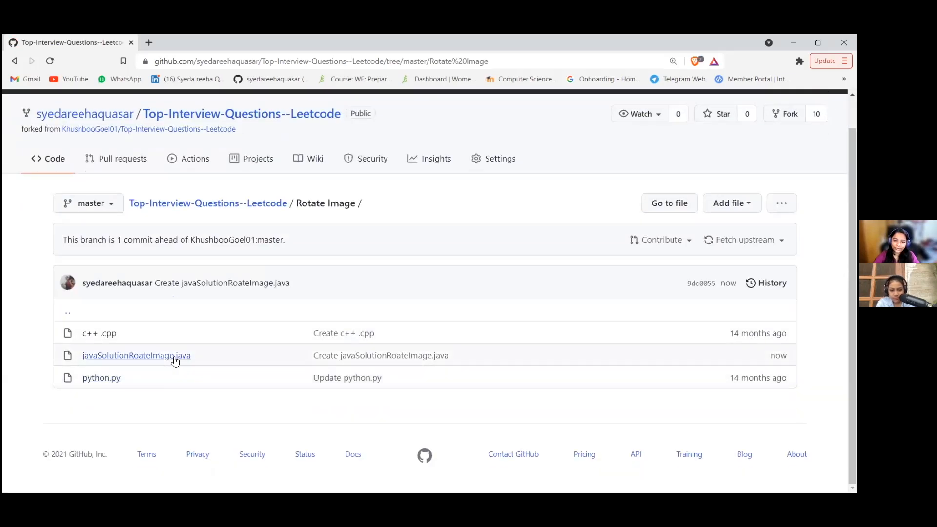
{"action": "mouse_move", "coordinate": [166, 357]}
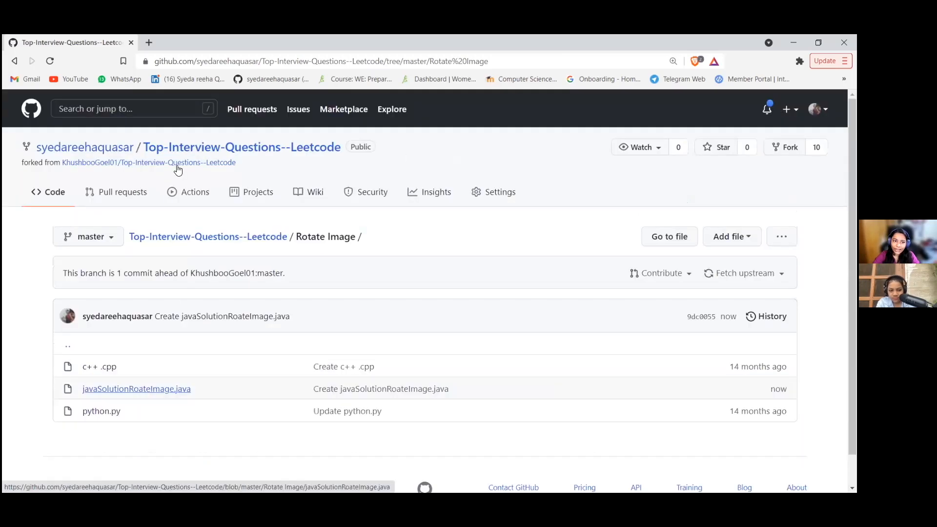
- Return to the fork's root via the breadcrumb and view its empty pull requests list
{"action": "left_click", "coordinate": [148, 162]}
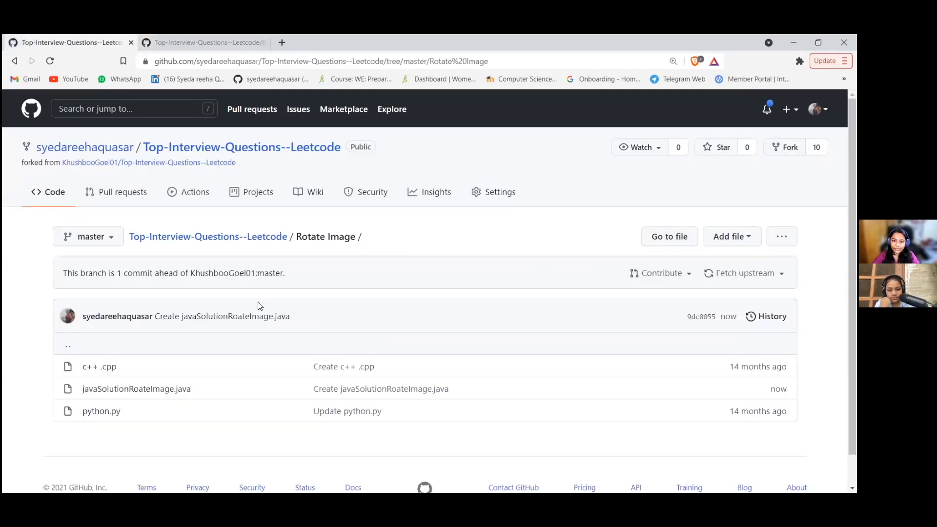
{"action": "mouse_move", "coordinate": [234, 347]}
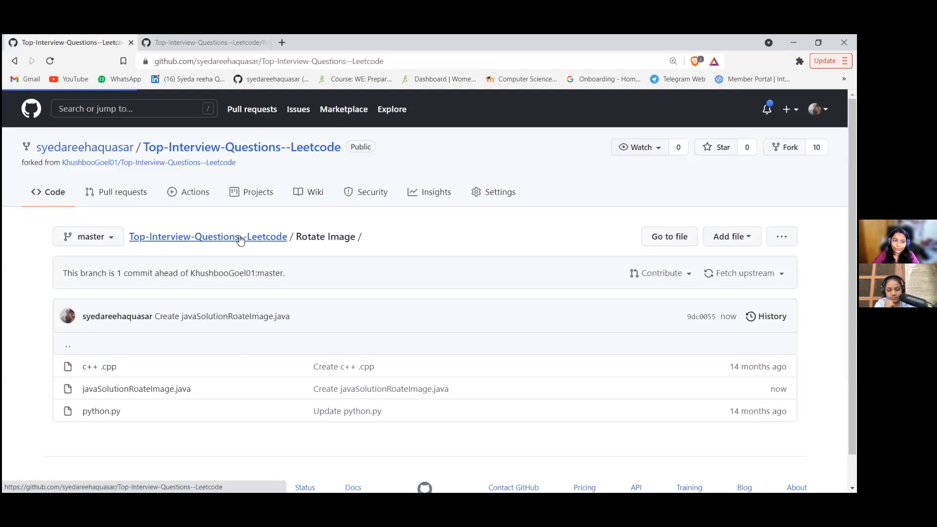
{"action": "left_click", "coordinate": [123, 192]}
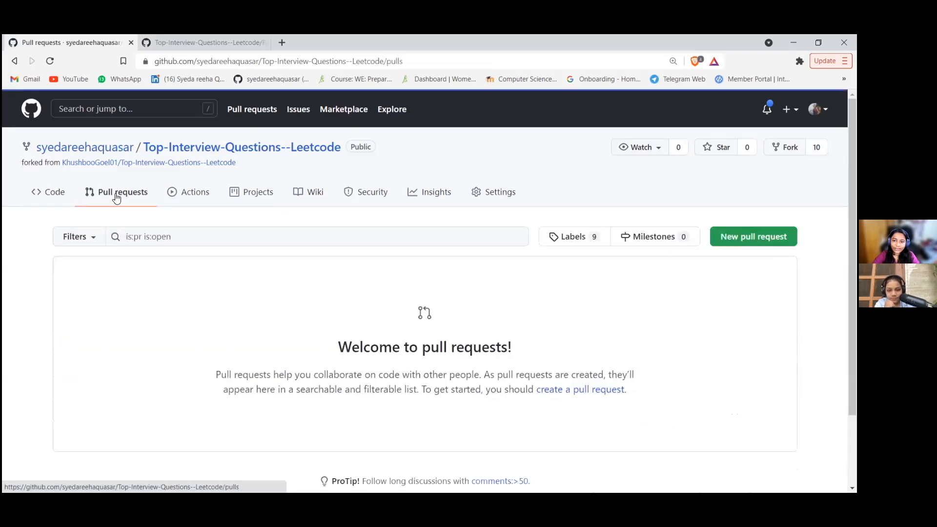
- Compare the fork's master against upstream master, checking the base branch choices, and bring up the pull request form
{"action": "left_click", "coordinate": [752, 237]}
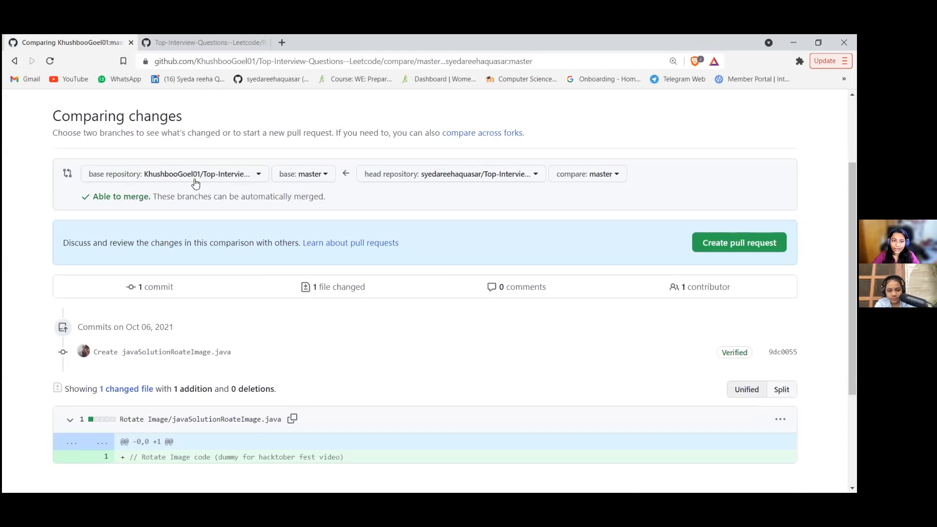
{"action": "mouse_move", "coordinate": [247, 177]}
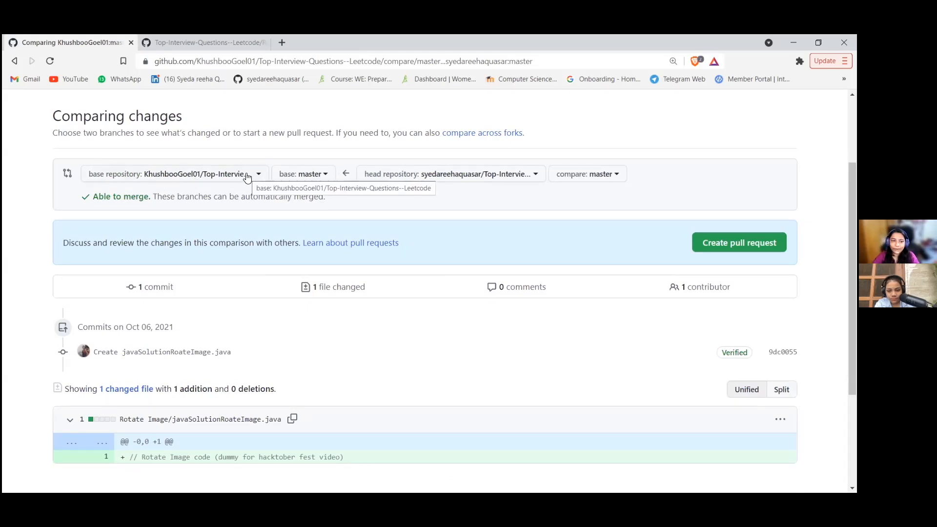
{"action": "left_click", "coordinate": [174, 174]}
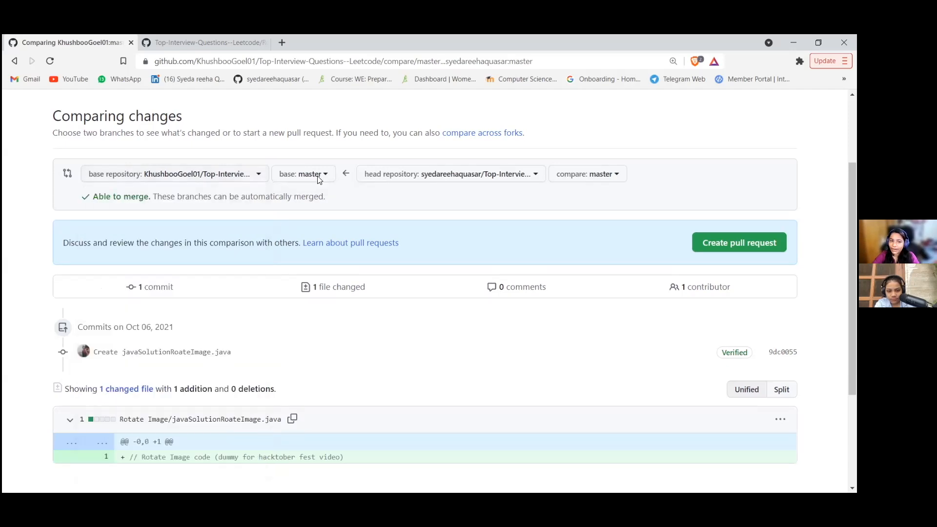
{"action": "mouse_move", "coordinate": [332, 167]}
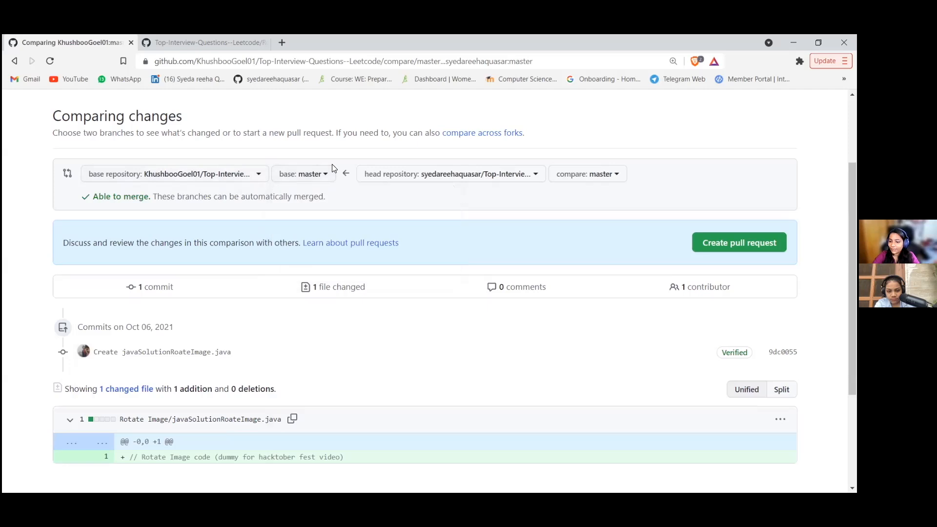
{"action": "left_click", "coordinate": [304, 173]}
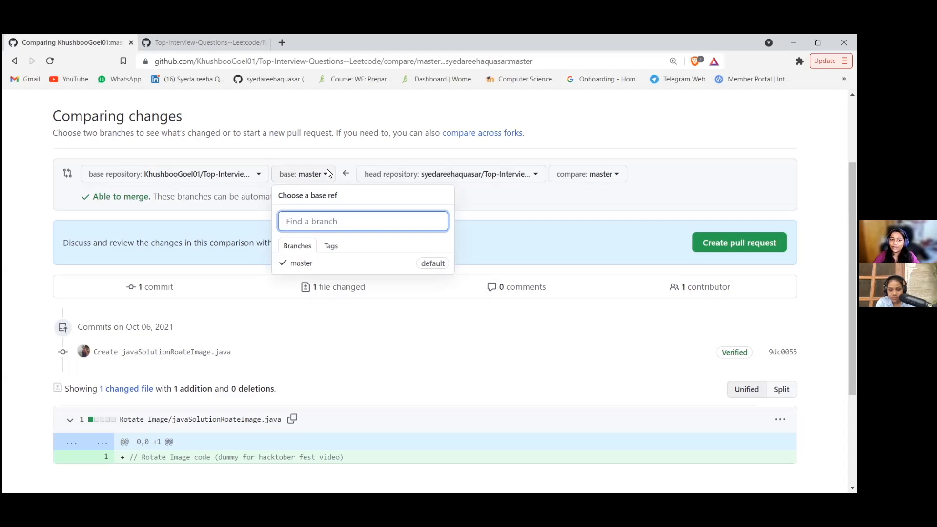
{"action": "mouse_move", "coordinate": [331, 145]}
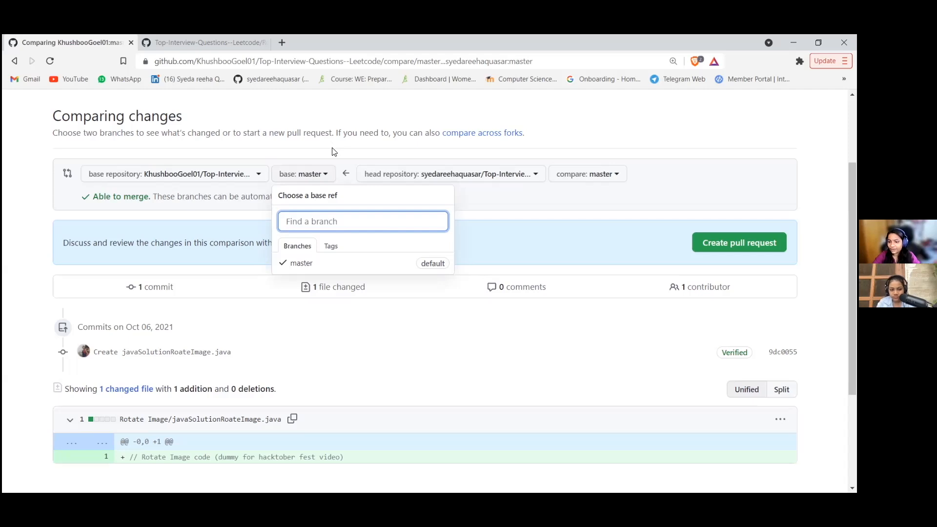
{"action": "mouse_move", "coordinate": [333, 154]}
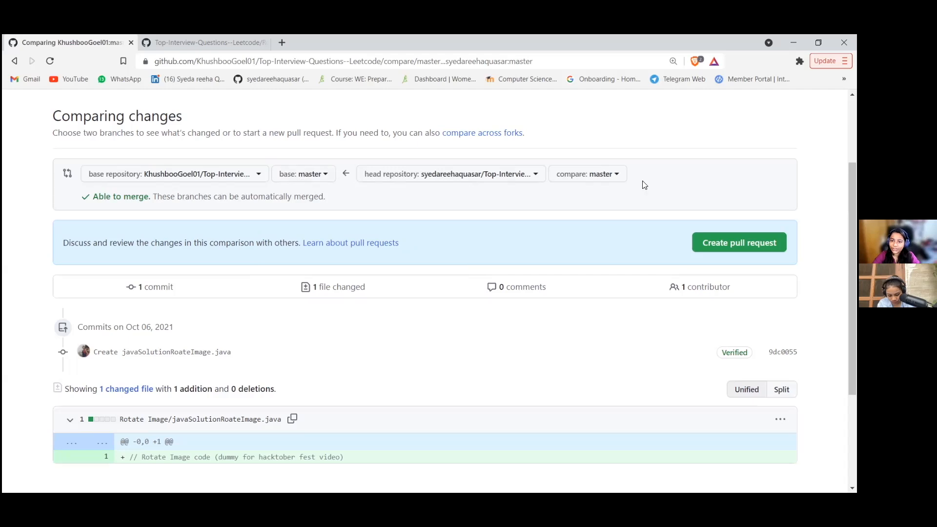
{"action": "scroll", "scroll_direction": "down", "scroll_amount": 3}
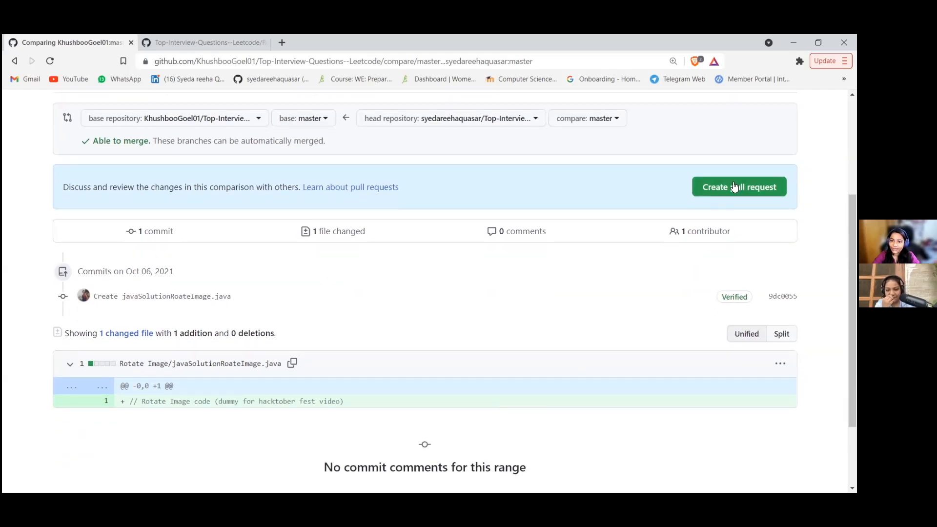
{"action": "left_click", "coordinate": [739, 187]}
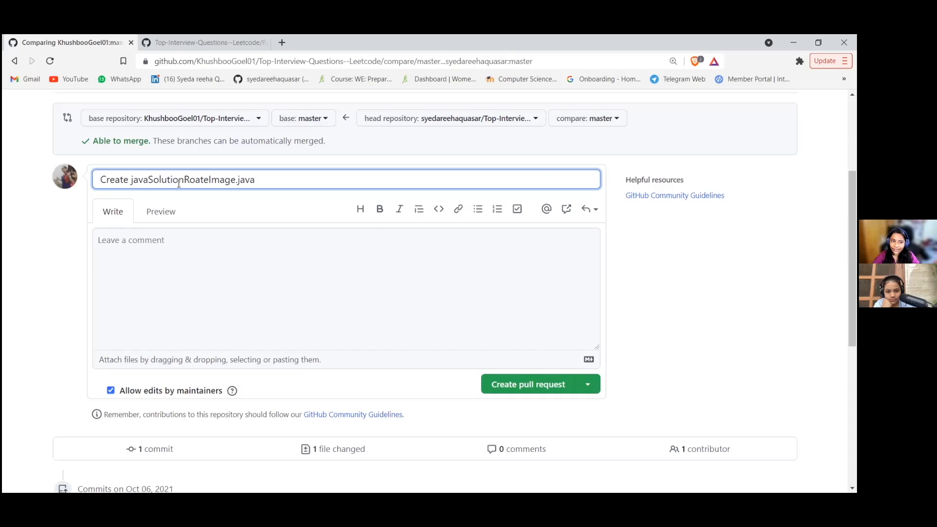
{"action": "mouse_move", "coordinate": [158, 202]}
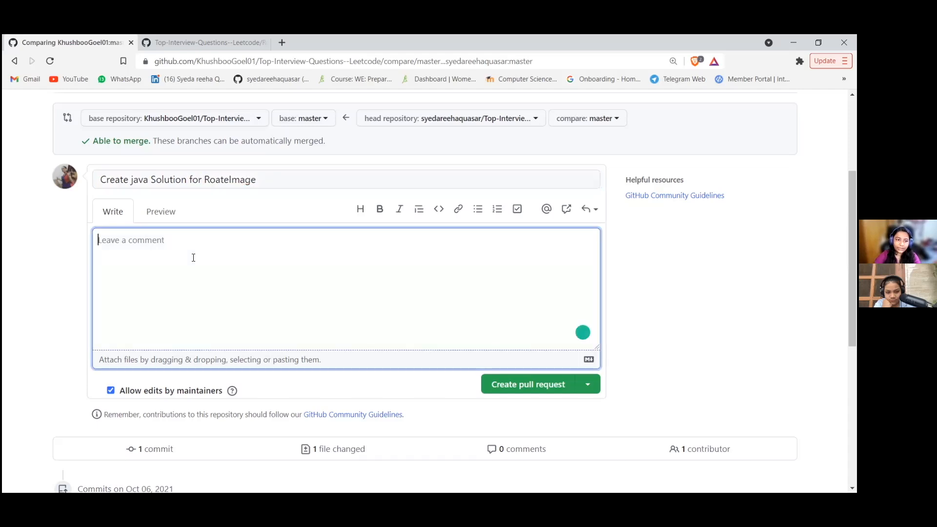
- Write 'fixes #2' in the description, referencing issue #2 Missing Java version of Rotate Image
{"action": "type", "text": "fie"}
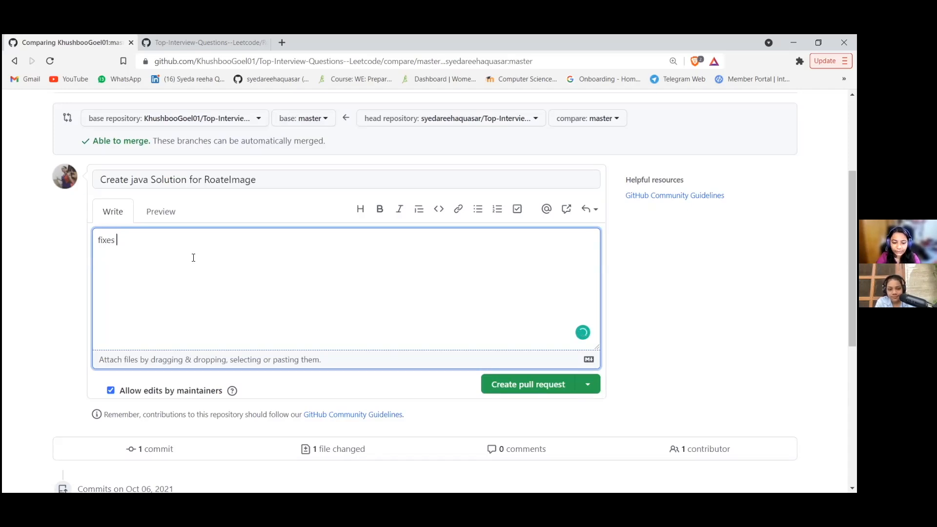
{"action": "type", "text": "#"}
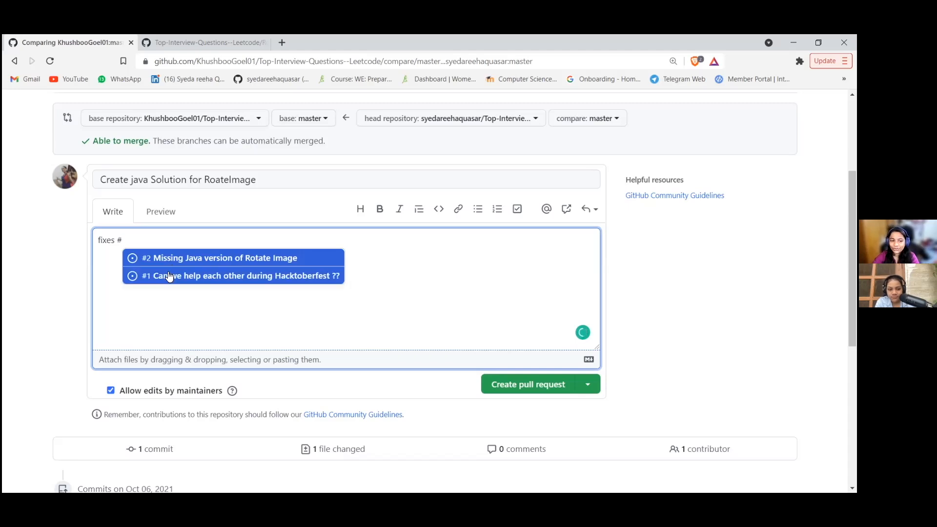
{"action": "mouse_move", "coordinate": [254, 258]}
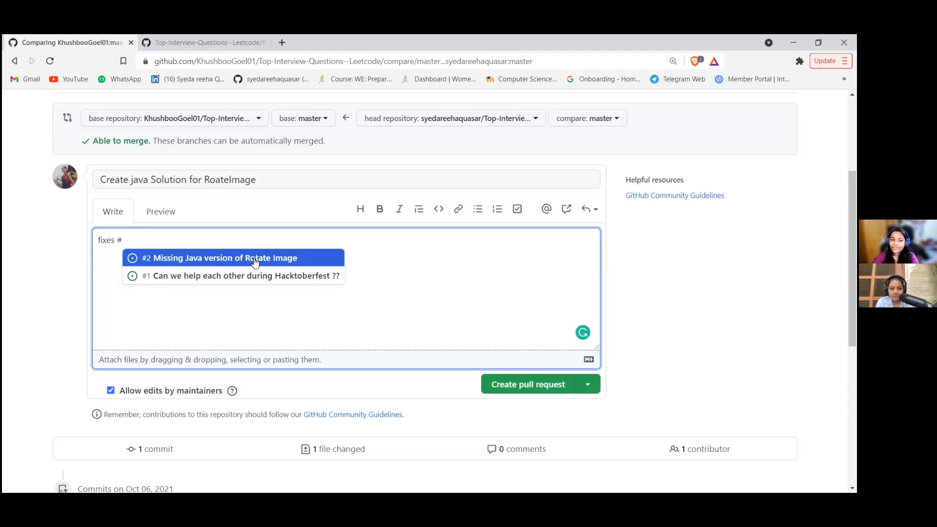
{"action": "left_click", "coordinate": [224, 257]}
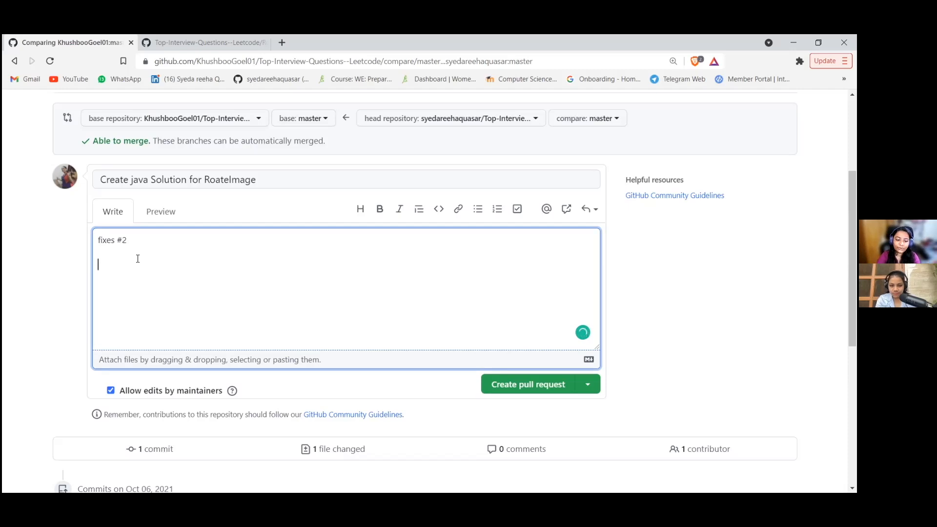
- Add 'Added java solution for...' to the description and submit the pull request Create java Solution for RoateImage
{"action": "type", "text": "Added"}
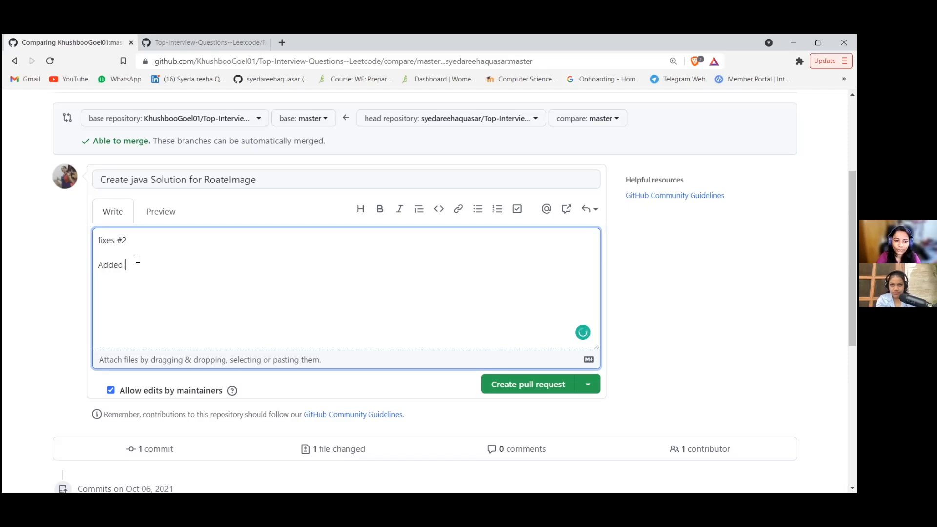
{"action": "type", "text": "java s"}
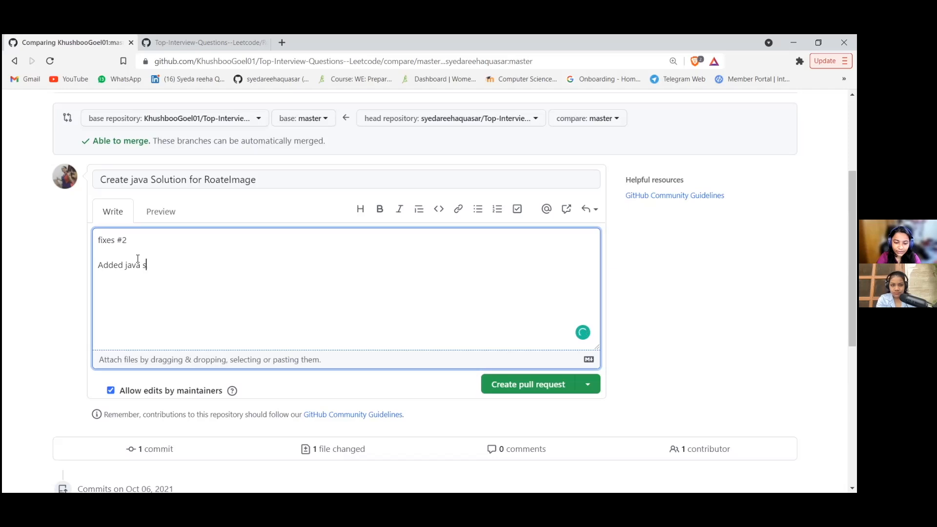
{"action": "type", "text": "olution for that problem"}
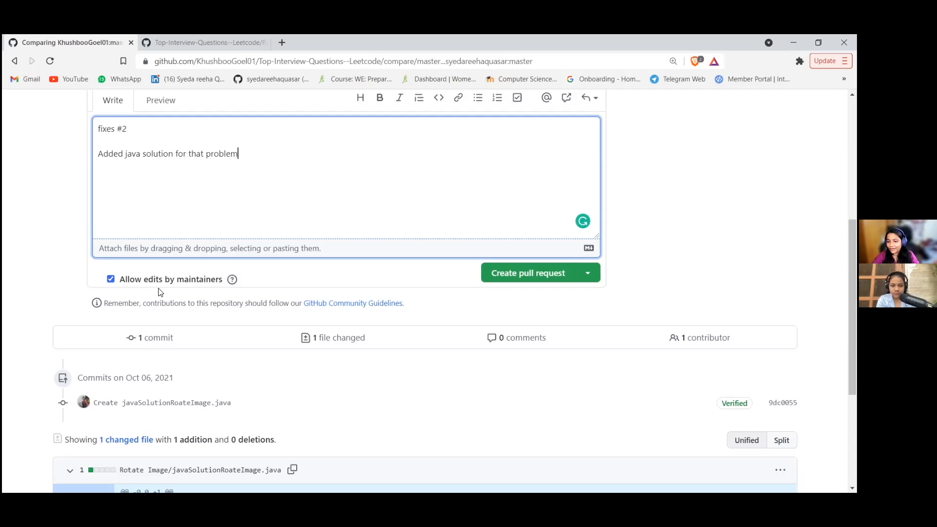
{"action": "mouse_move", "coordinate": [556, 349]}
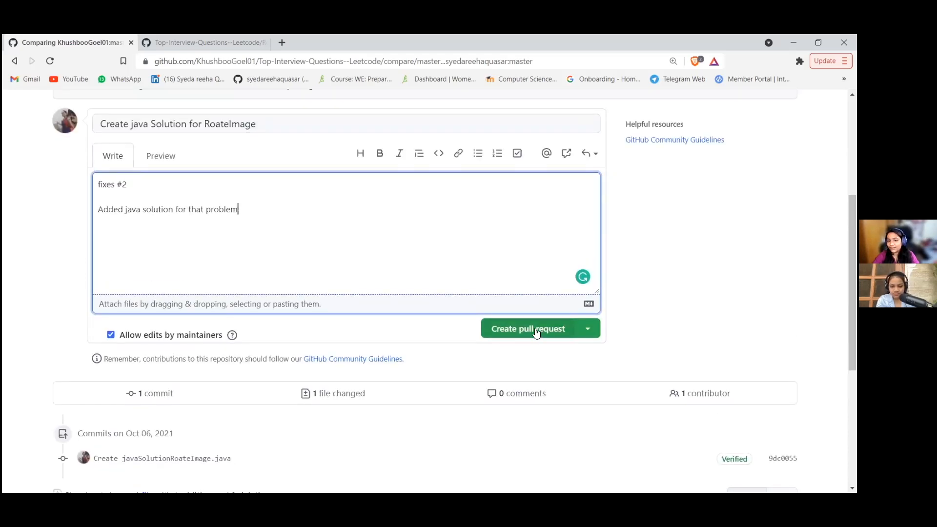
{"action": "left_click", "coordinate": [528, 328]}
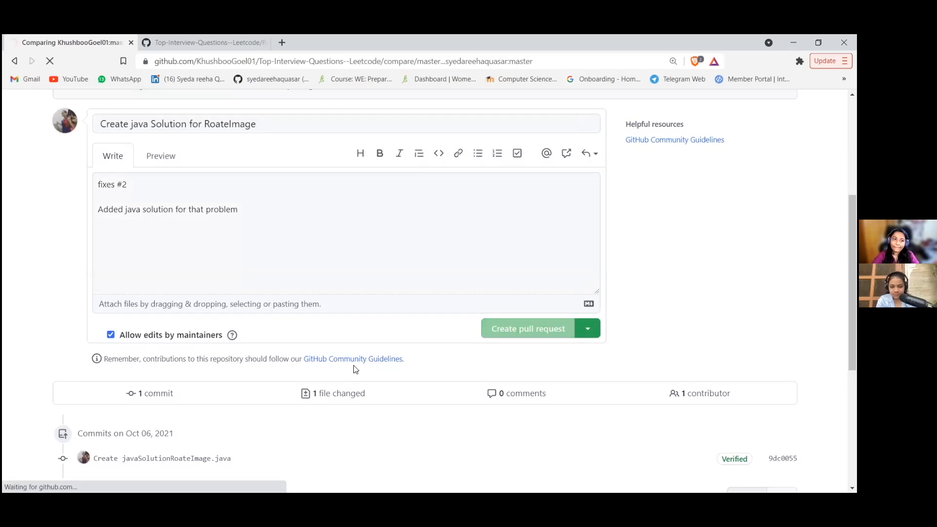
- Create the pull request fixing #2, then view PR #3 'Create java Solution for RoateImage' in the upstream list
{"action": "left_click", "coordinate": [527, 328]}
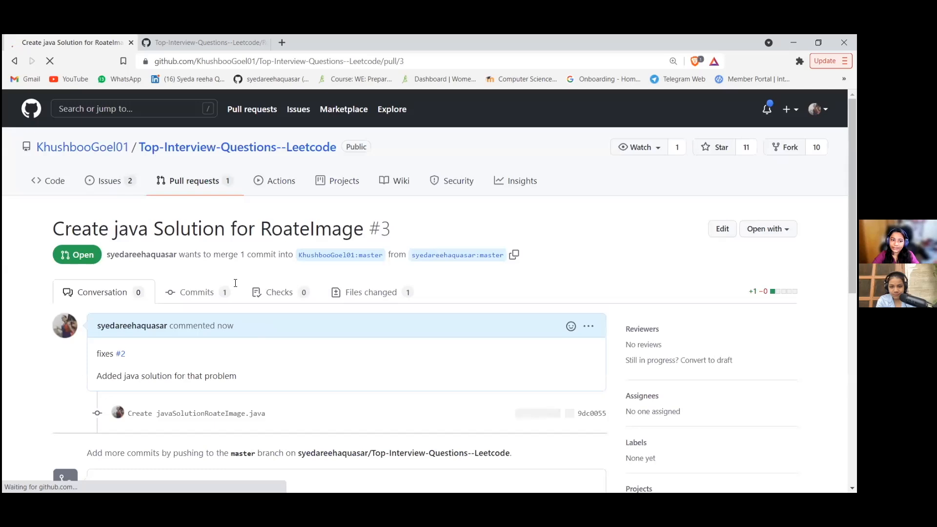
{"action": "left_click", "coordinate": [194, 181]}
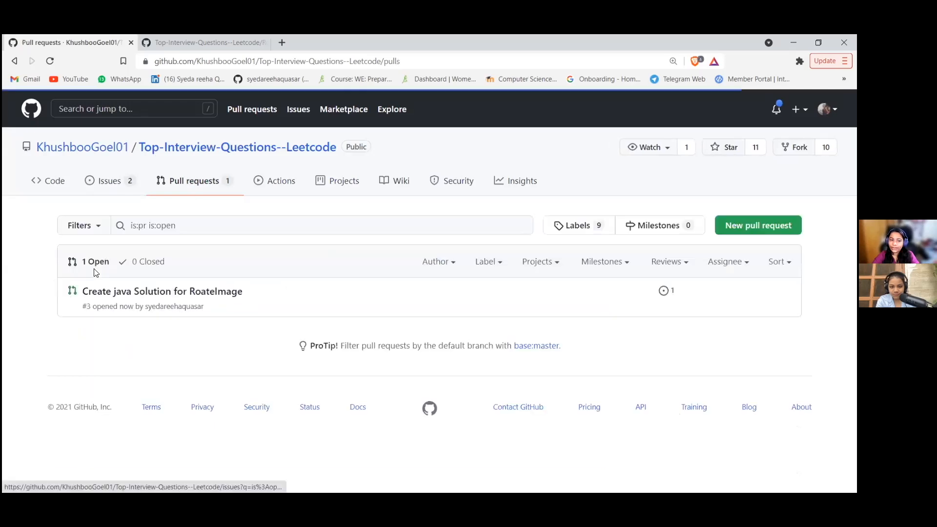
{"action": "left_click", "coordinate": [162, 291]}
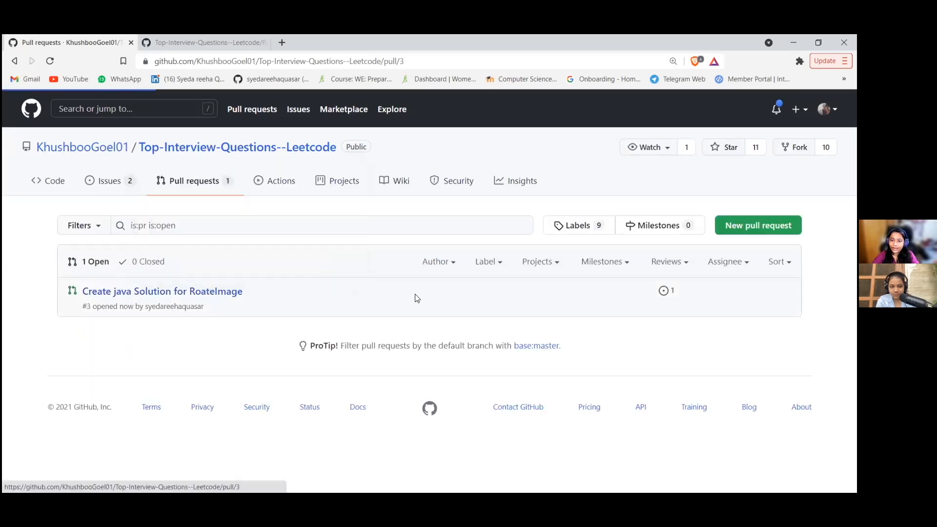
{"action": "left_click", "coordinate": [162, 291]}
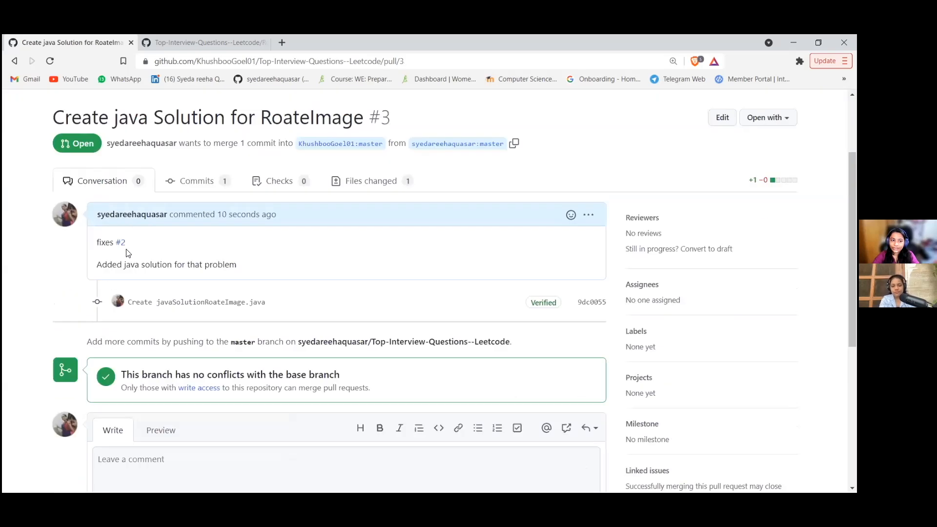
{"action": "scroll", "scroll_direction": "down", "scroll_amount": 3}
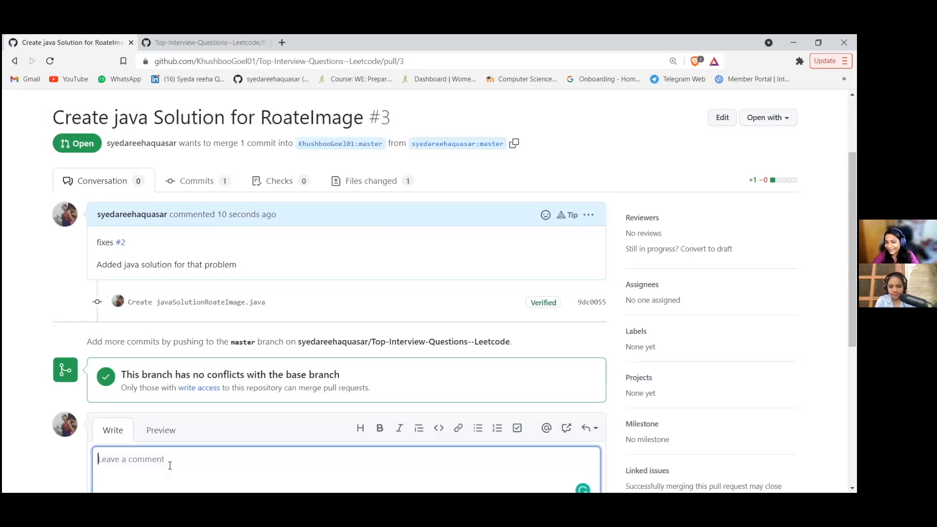
{"action": "scroll", "scroll_direction": "down", "scroll_amount": 3}
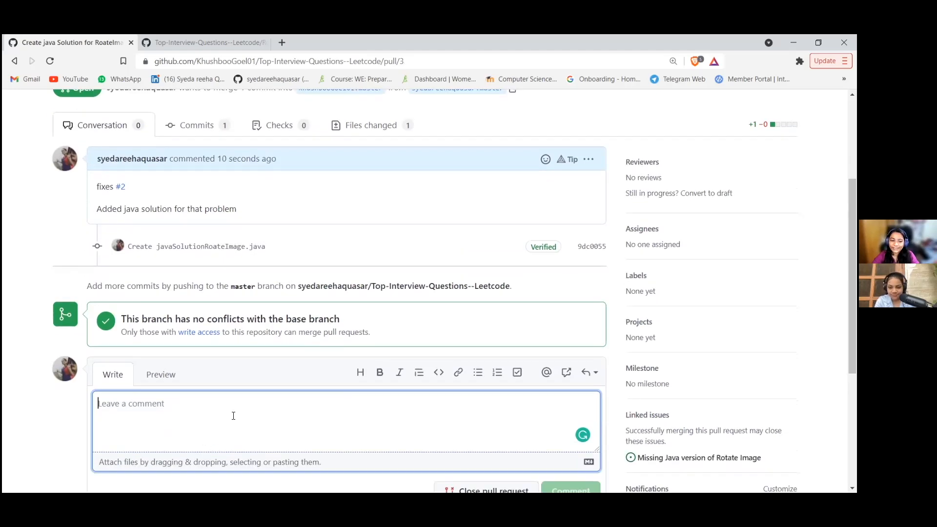
{"action": "type", "text": "@k"}
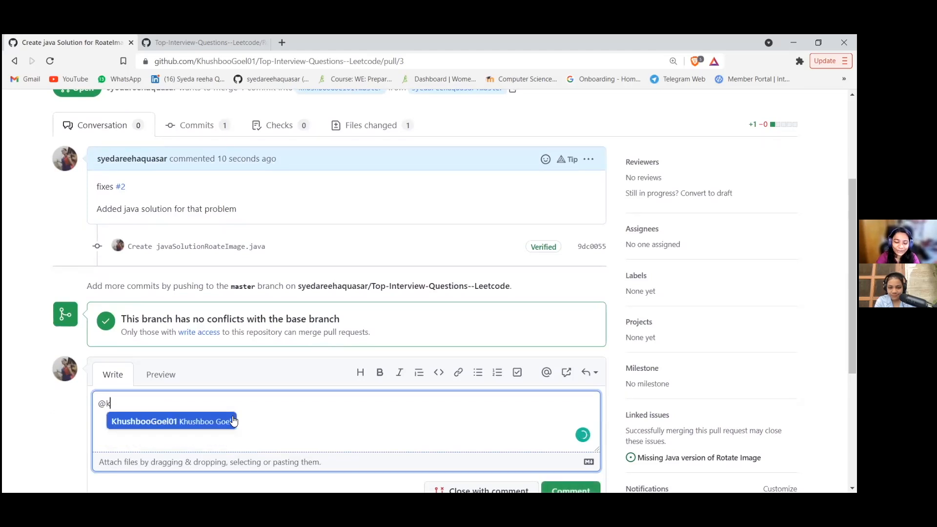
{"action": "left_click", "coordinate": [172, 421]}
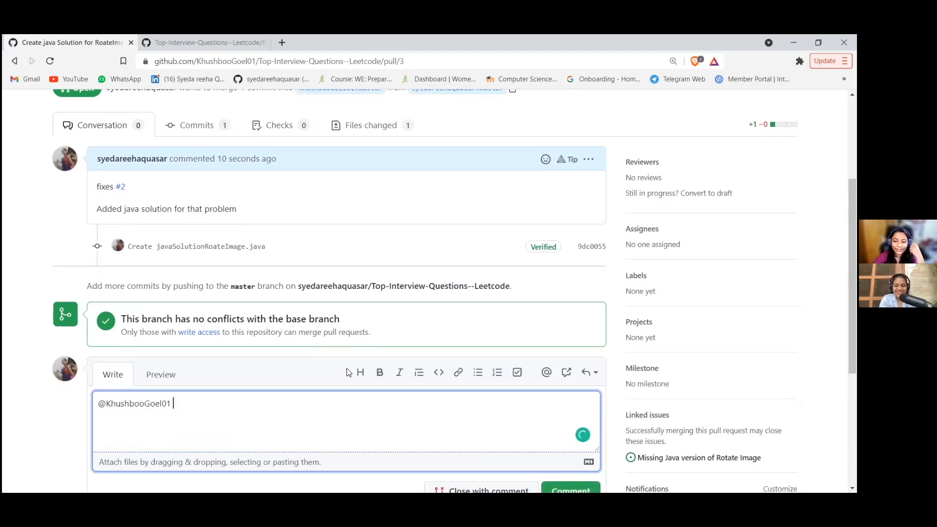
{"action": "scroll", "scroll_direction": "down", "scroll_amount": 3}
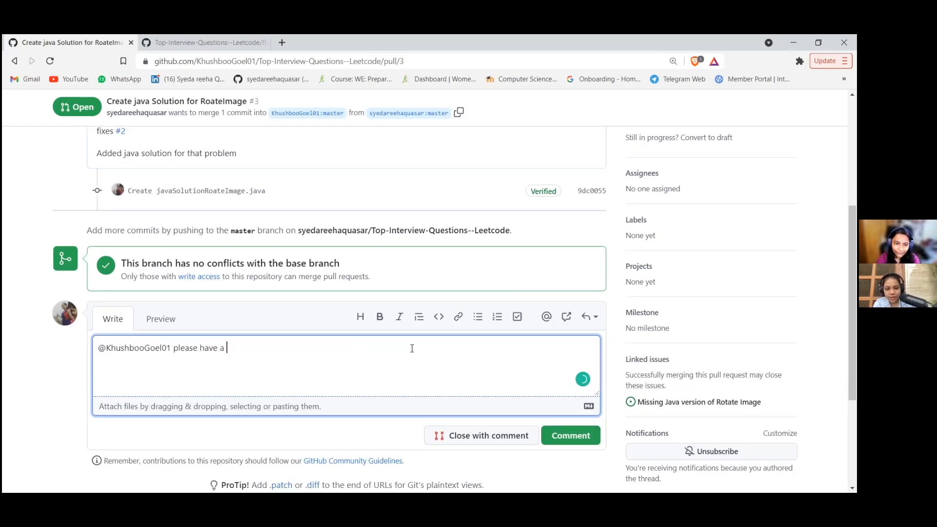
{"action": "type", "text": "look"}
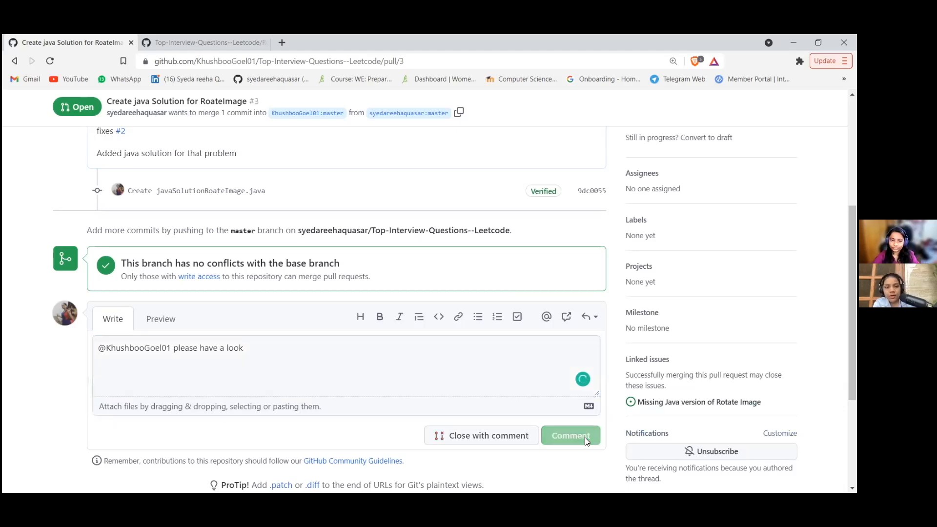
{"action": "left_click", "coordinate": [569, 435]}
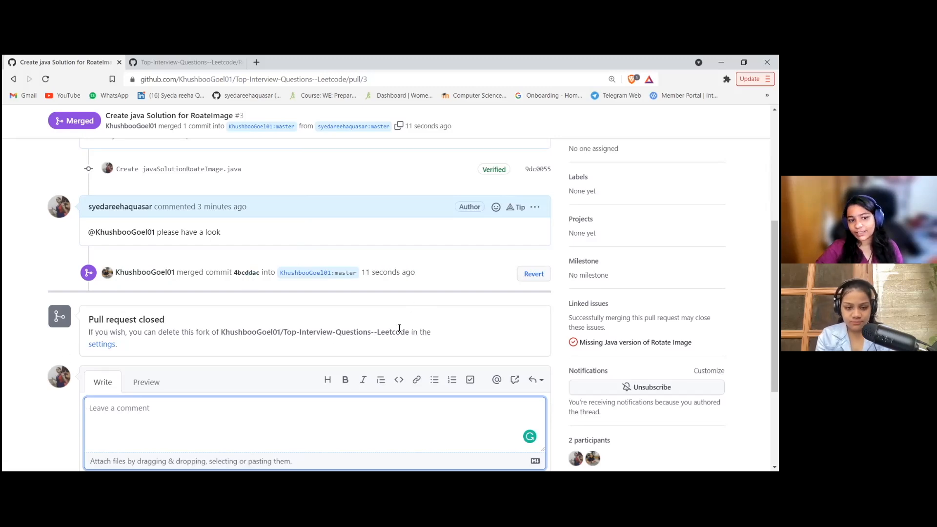
- Review the merged PR, then check Issues and Pull requests lists showing one closed each and none open
{"action": "scroll", "scroll_direction": "down", "scroll_amount": 3}
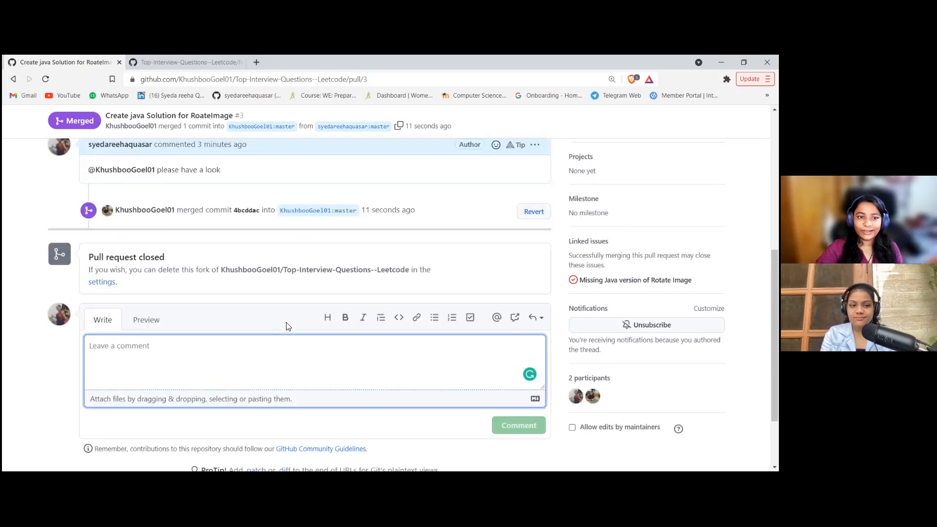
{"action": "scroll", "scroll_direction": "down", "scroll_amount": 3}
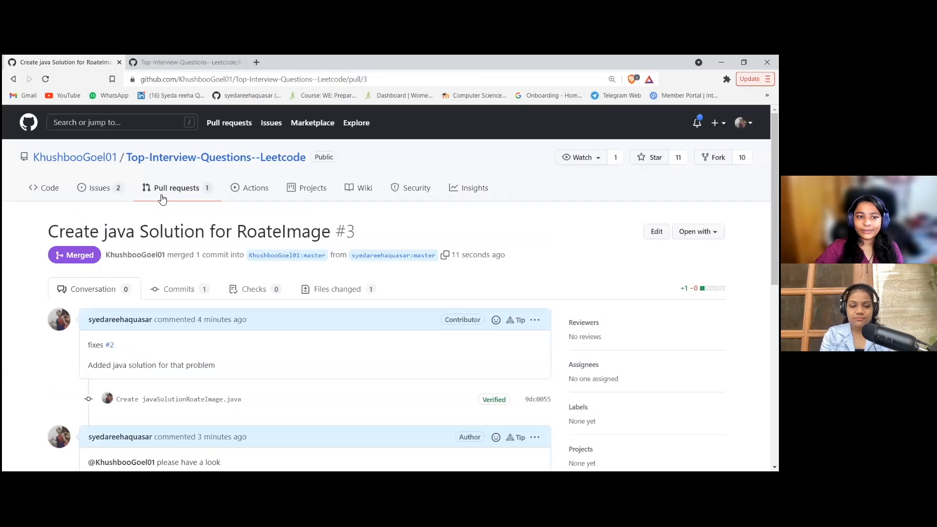
{"action": "left_click", "coordinate": [99, 188]}
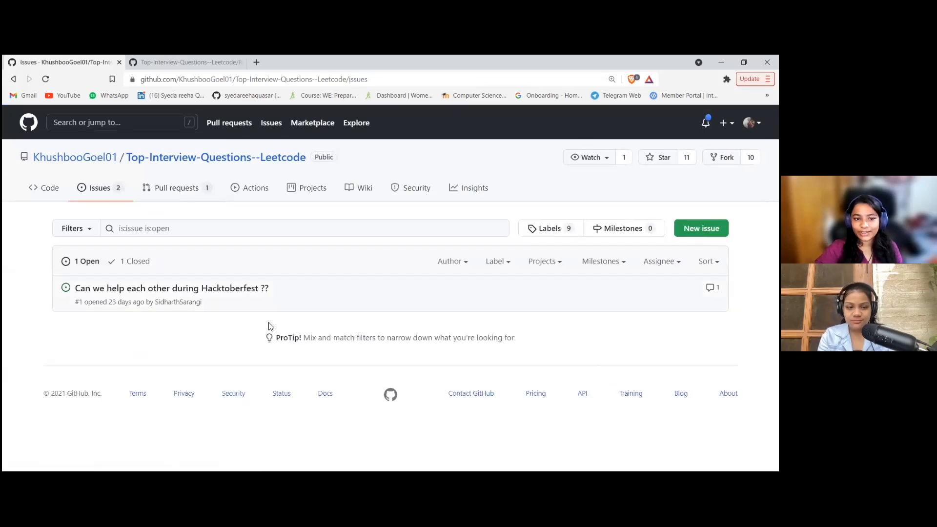
{"action": "mouse_move", "coordinate": [144, 338]}
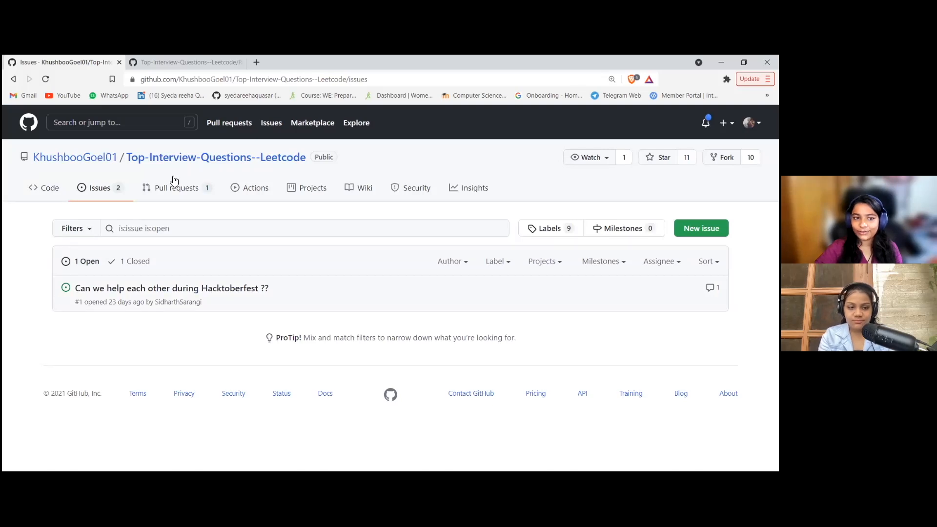
{"action": "left_click", "coordinate": [177, 187]}
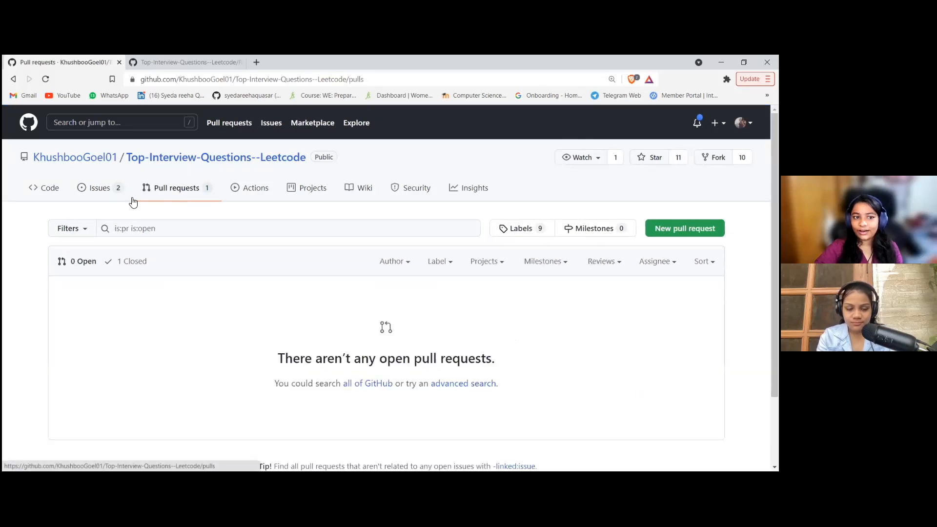
{"action": "left_click", "coordinate": [99, 188]}
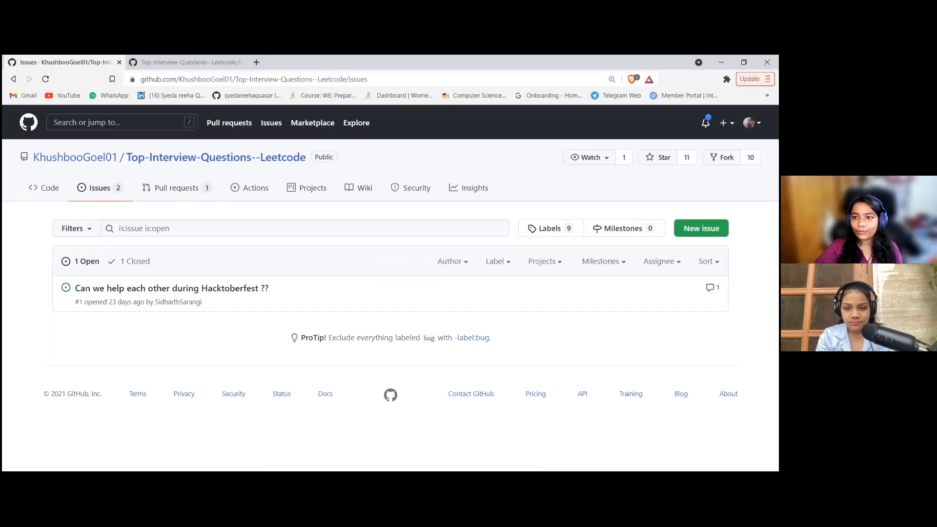
{"action": "mouse_move", "coordinate": [245, 62]}
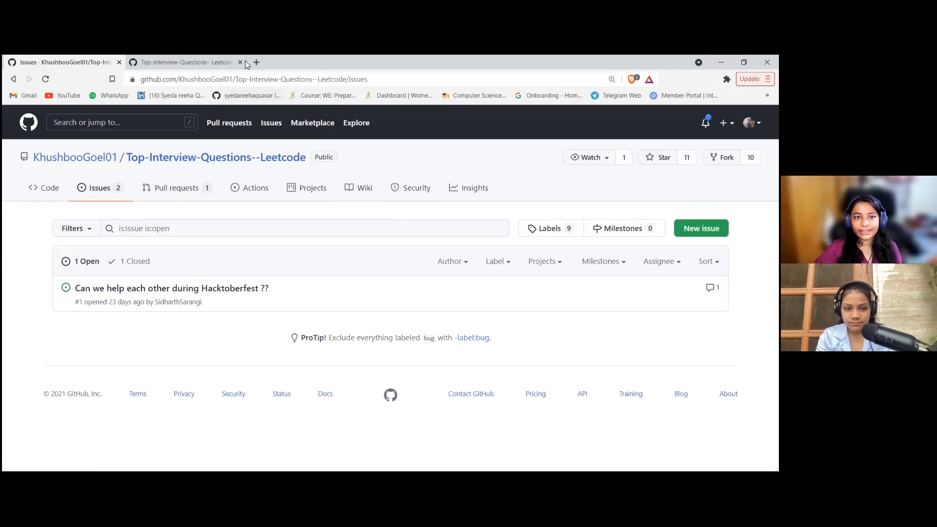
{"action": "left_click", "coordinate": [176, 188]}
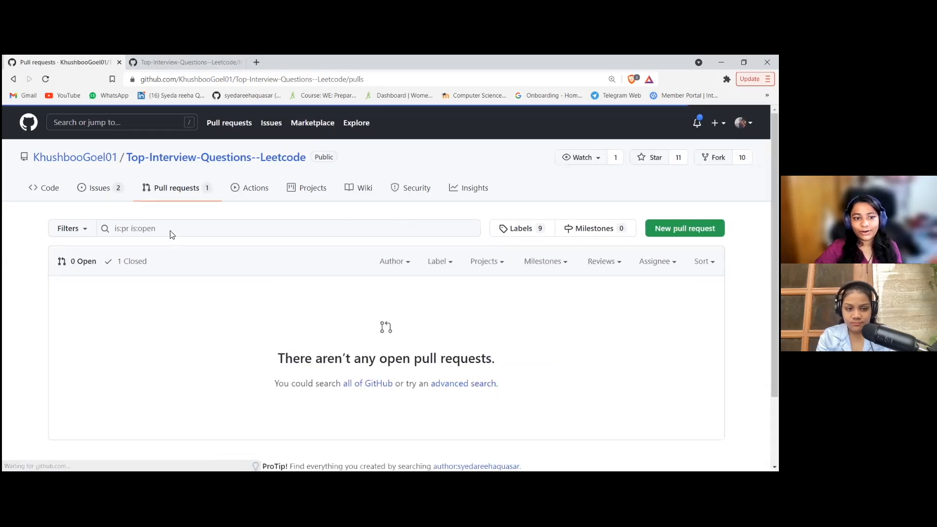
{"action": "mouse_move", "coordinate": [99, 187]}
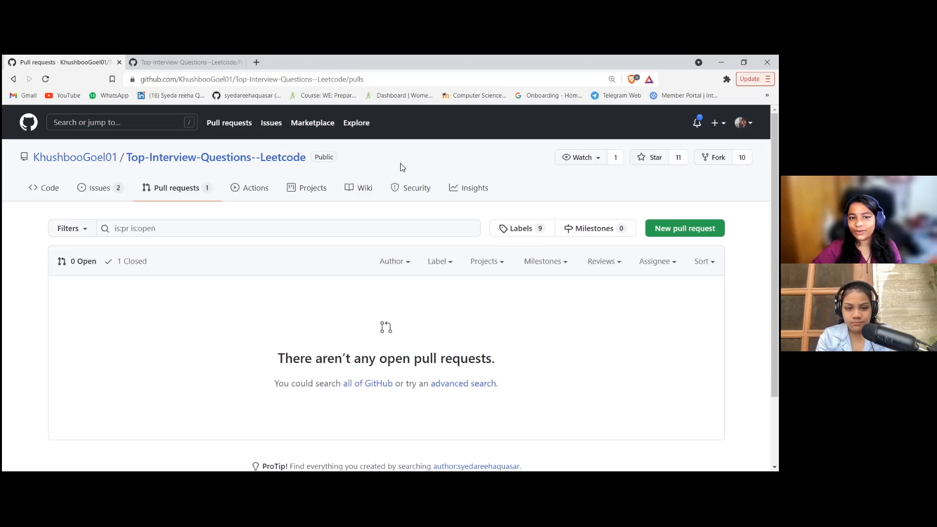
{"action": "mouse_move", "coordinate": [264, 62]}
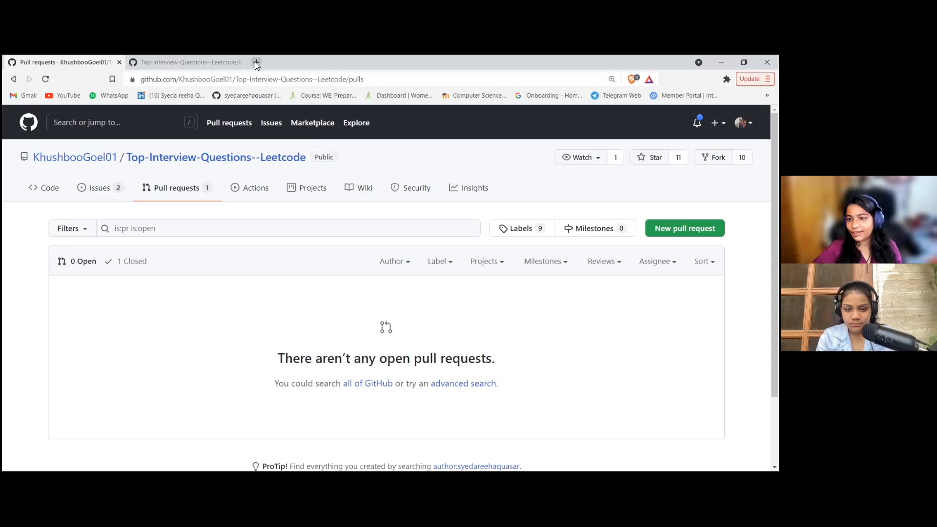
{"action": "mouse_move", "coordinate": [255, 63]}
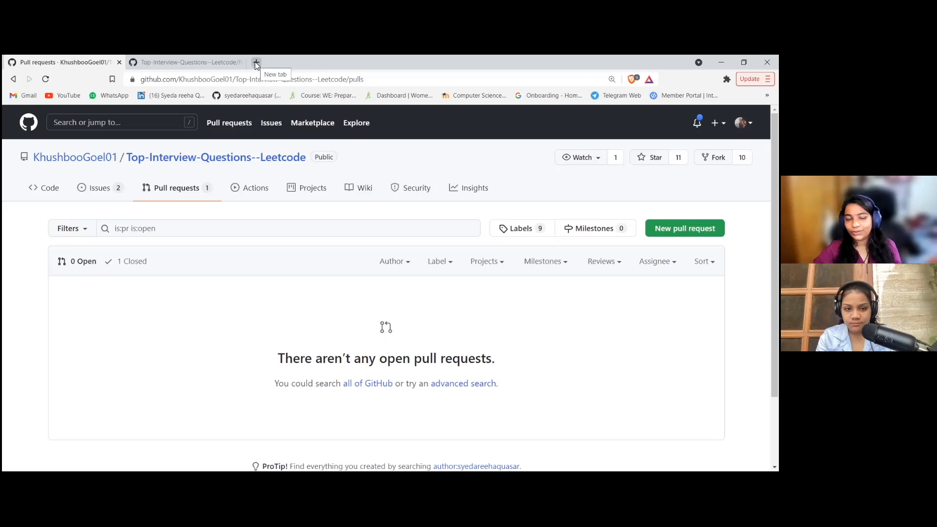
- Go to hacktoberfest.digitalocean.com in a new tab, Start Hacking and sign up with the GitHub account
{"action": "left_click", "coordinate": [256, 62]}
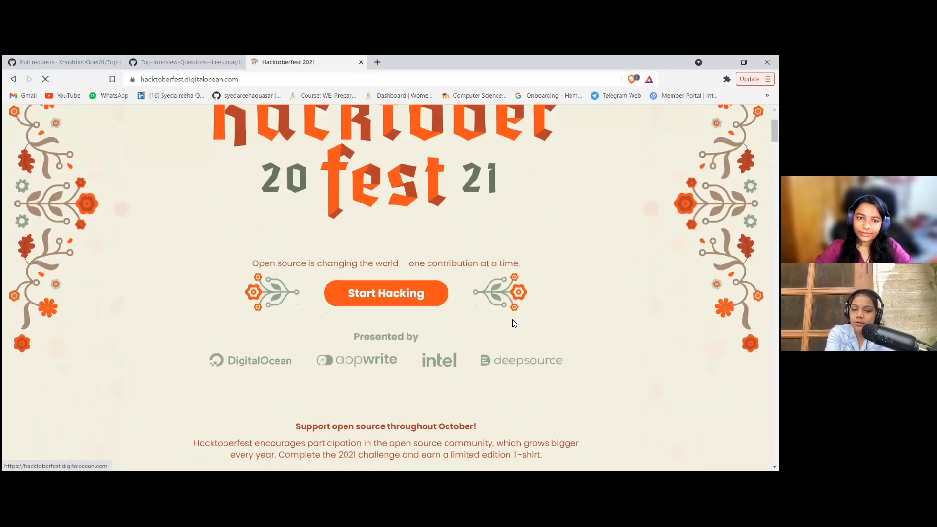
{"action": "left_click", "coordinate": [386, 293]}
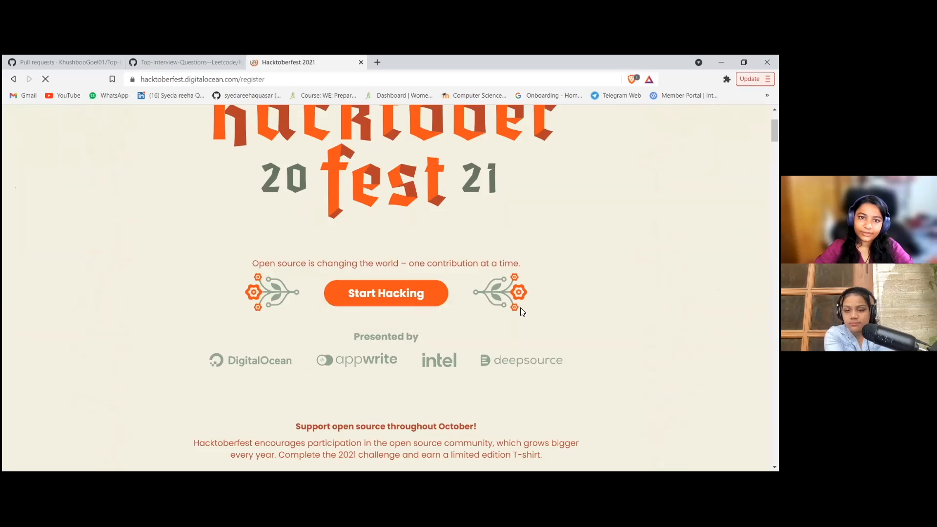
{"action": "left_click", "coordinate": [385, 293]}
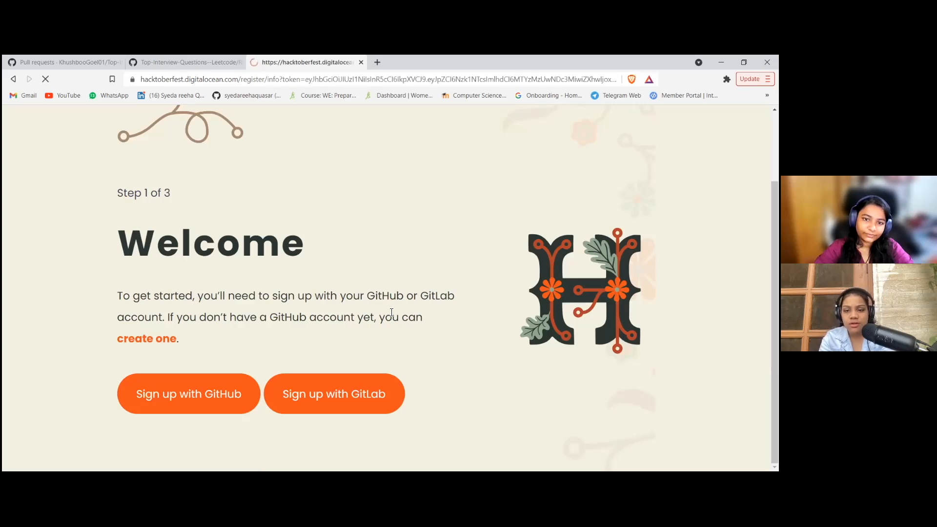
{"action": "left_click", "coordinate": [188, 393]}
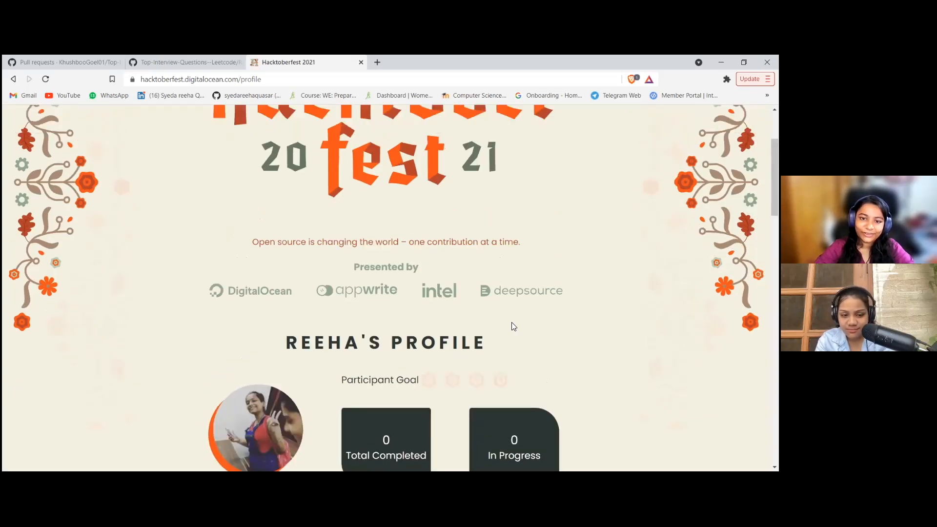
{"action": "scroll", "scroll_direction": "up", "scroll_amount": 3}
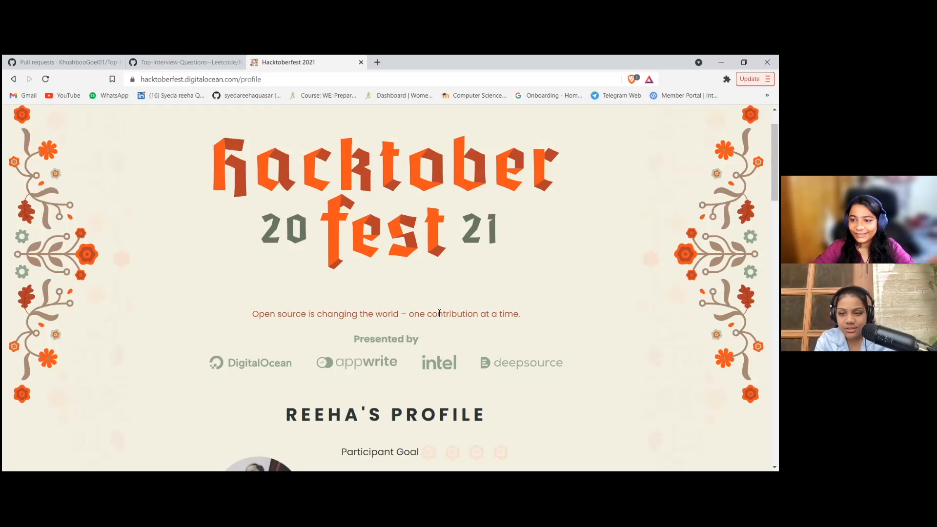
{"action": "scroll", "scroll_direction": "down", "scroll_amount": 3}
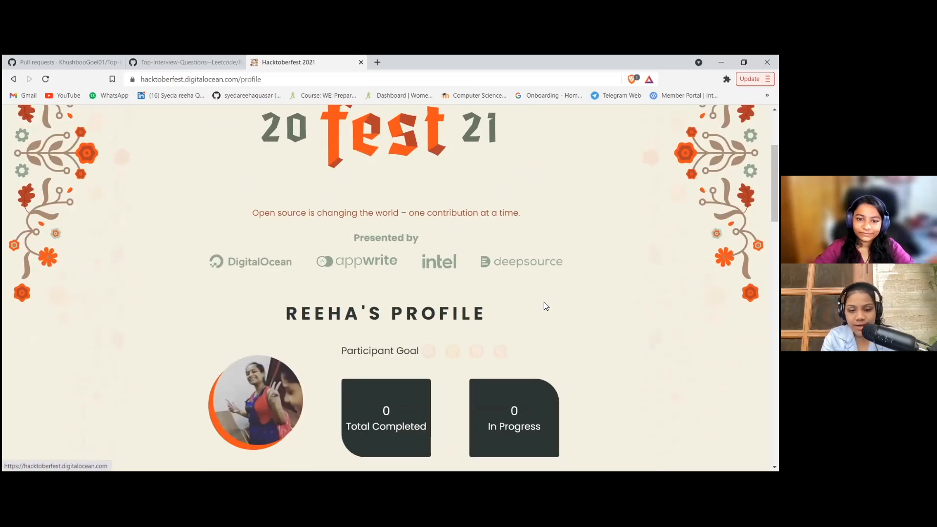
{"action": "scroll", "scroll_direction": "down", "scroll_amount": 3}
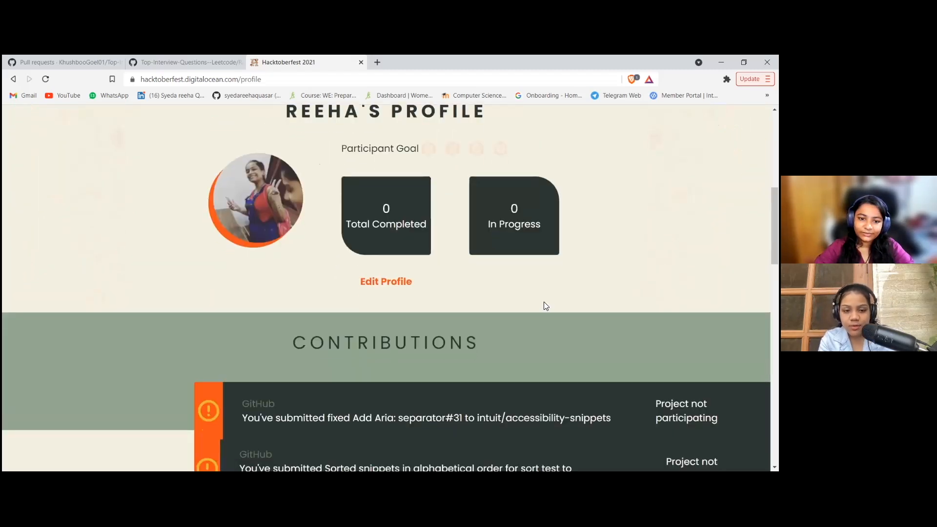
{"action": "scroll", "scroll_direction": "down", "scroll_amount": 3}
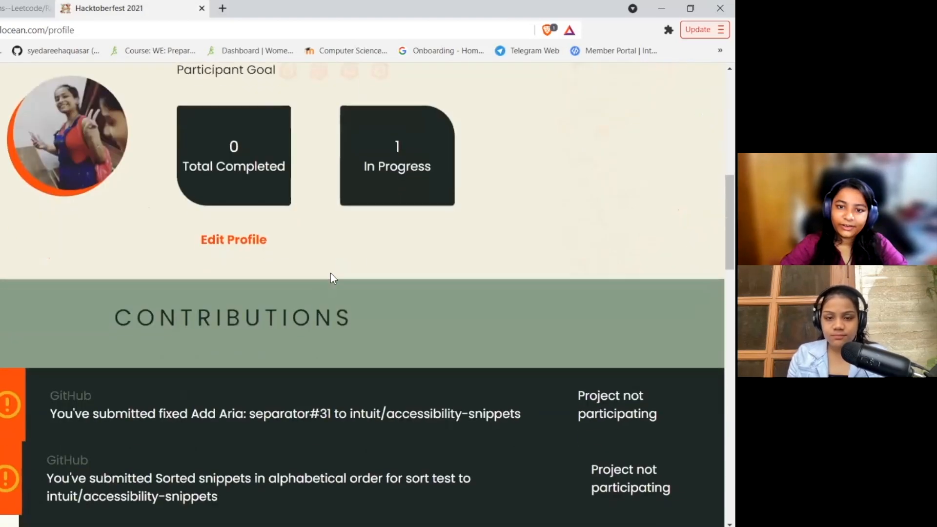
{"action": "mouse_move", "coordinate": [397, 155]}
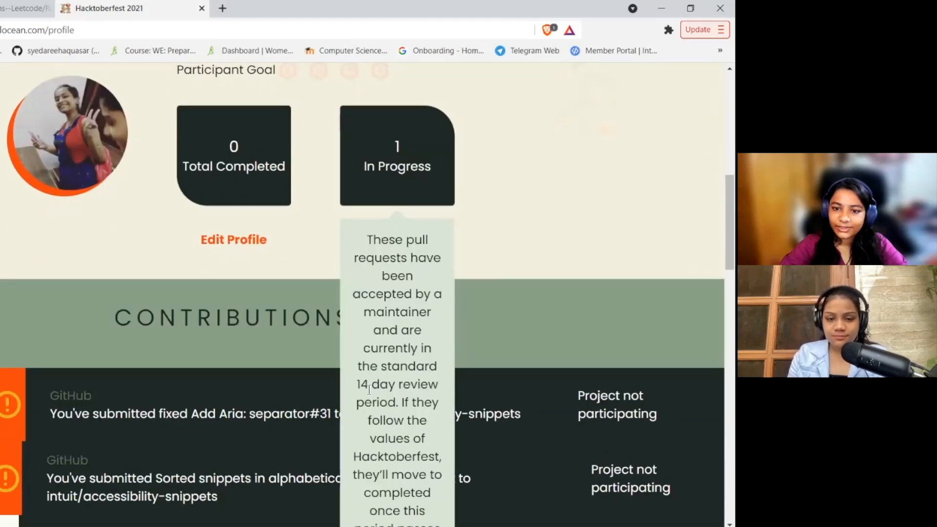
- Hover the In Progress counter and locate the Rotate Image Java PR entry maturing in 14 days
{"action": "scroll", "scroll_direction": "down", "scroll_amount": 3}
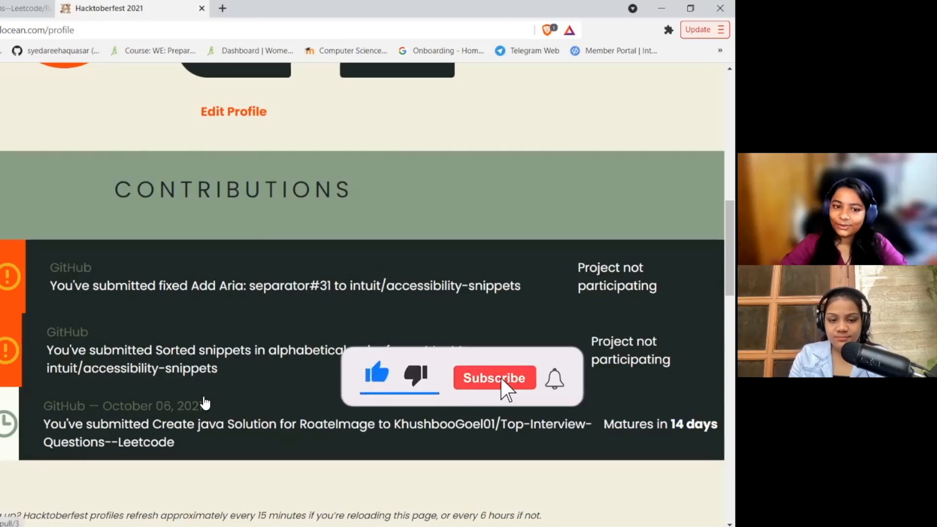
{"action": "left_click", "coordinate": [494, 378]}
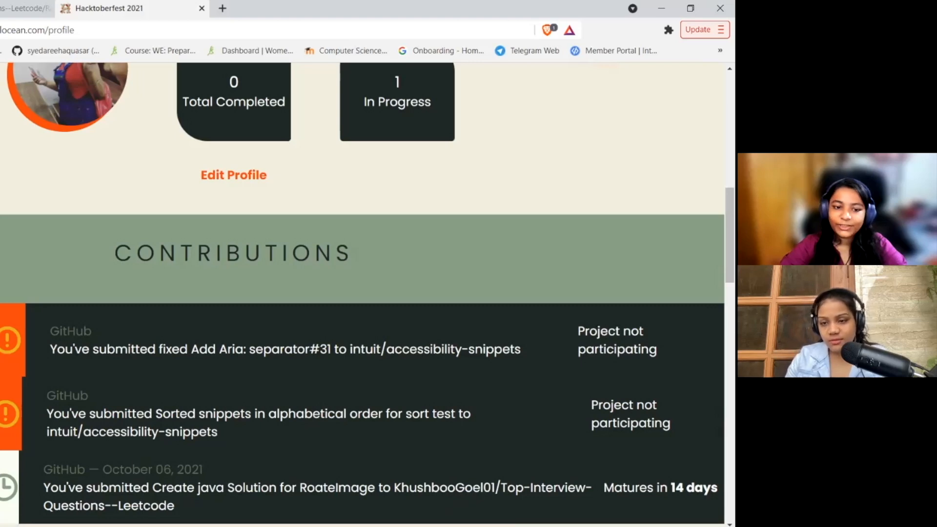
{"action": "scroll", "scroll_direction": "down", "scroll_amount": 3}
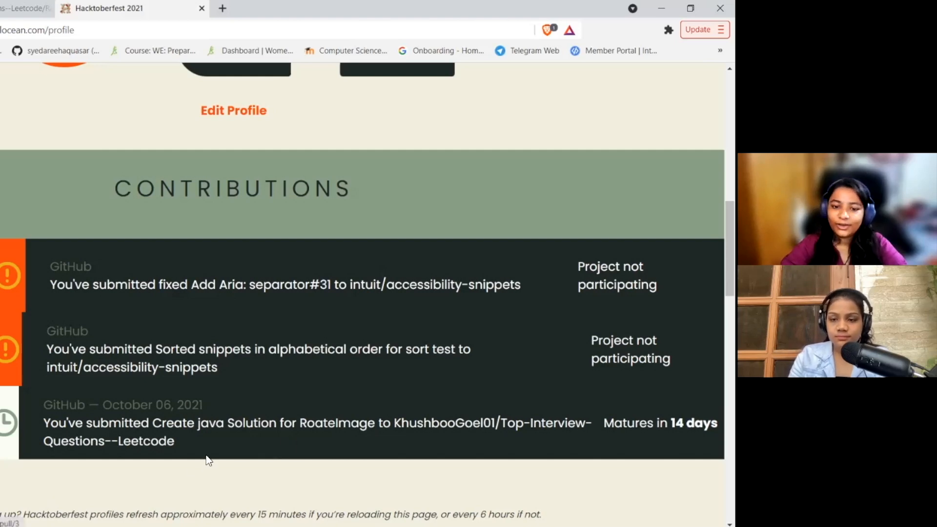
{"action": "mouse_move", "coordinate": [382, 467]}
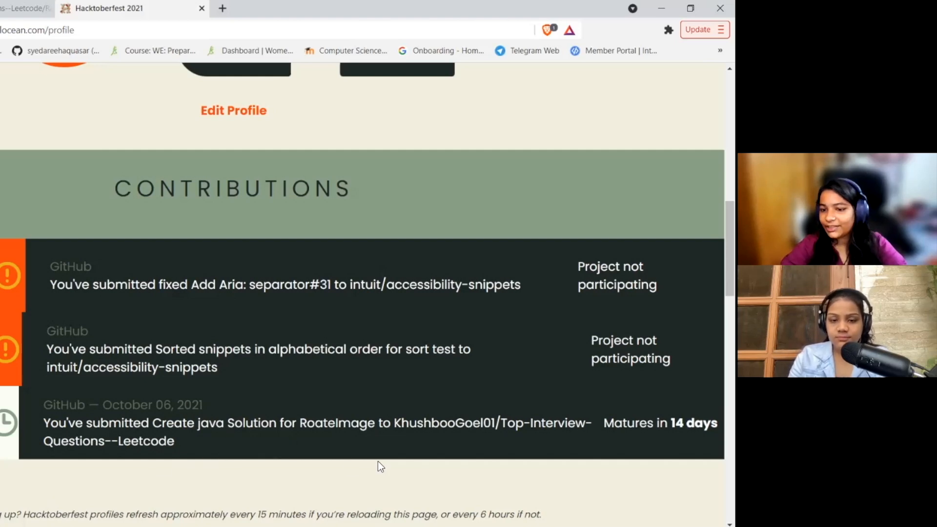